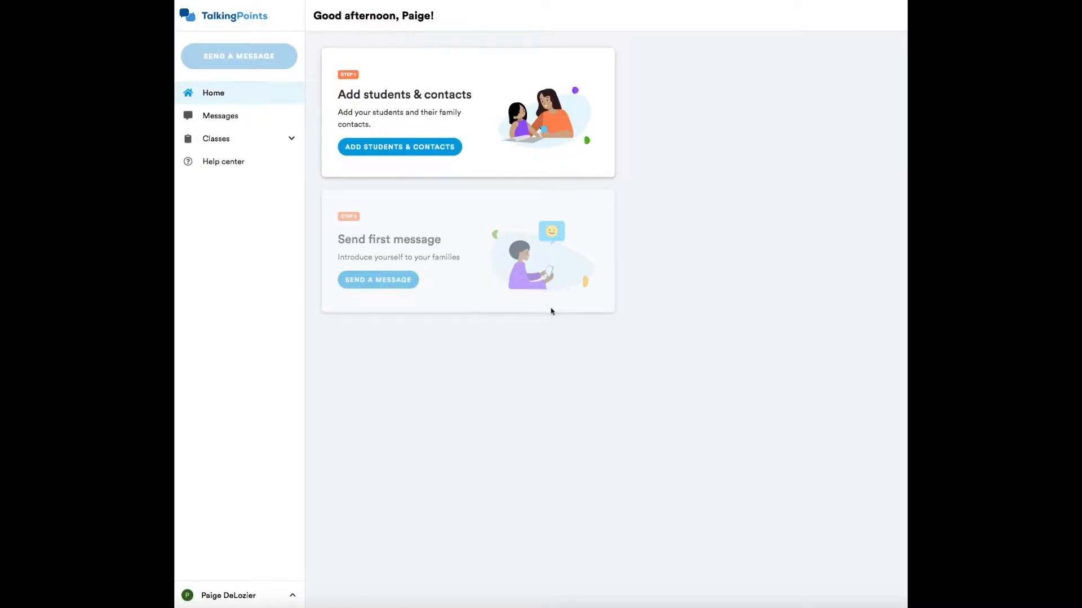
pyautogui.moveTo(664, 331)
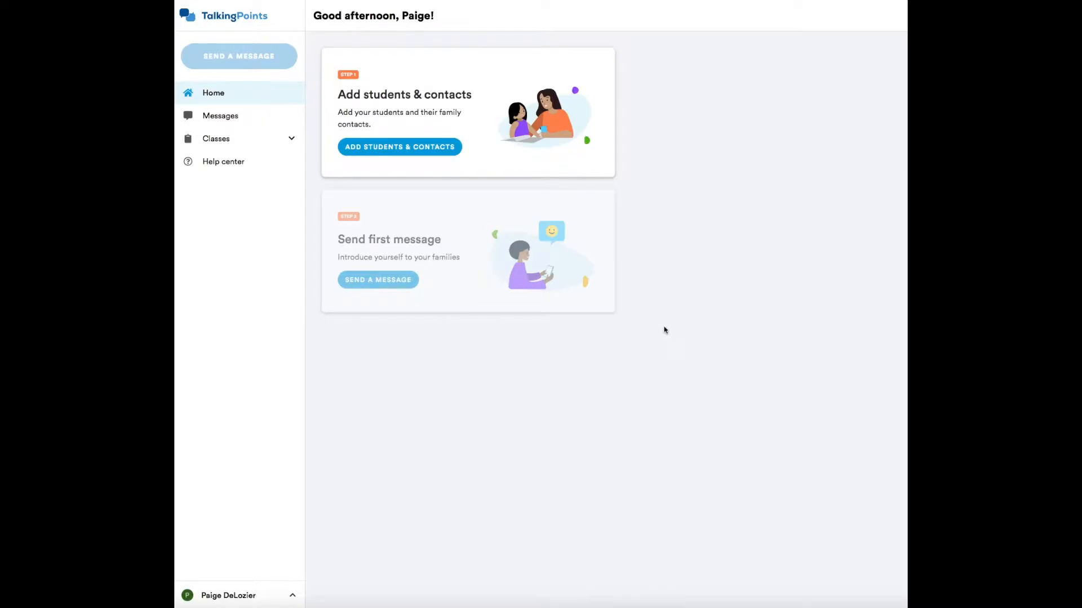
pyautogui.moveTo(330, 103)
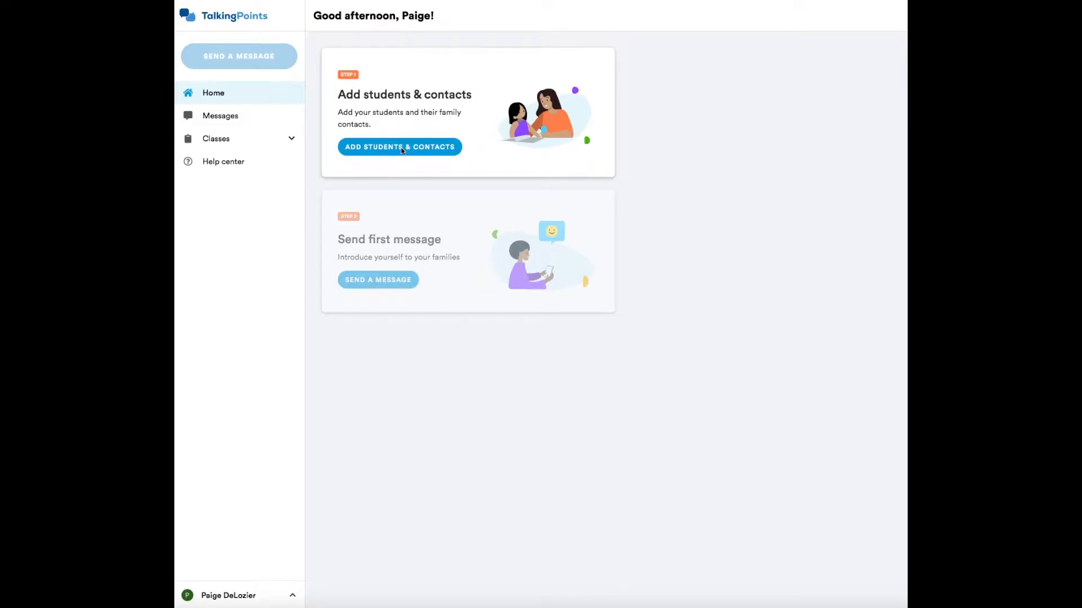
# Reach the Invite family members screen and show the Subscribe via SMS number and language codes
pyautogui.click(399, 146)
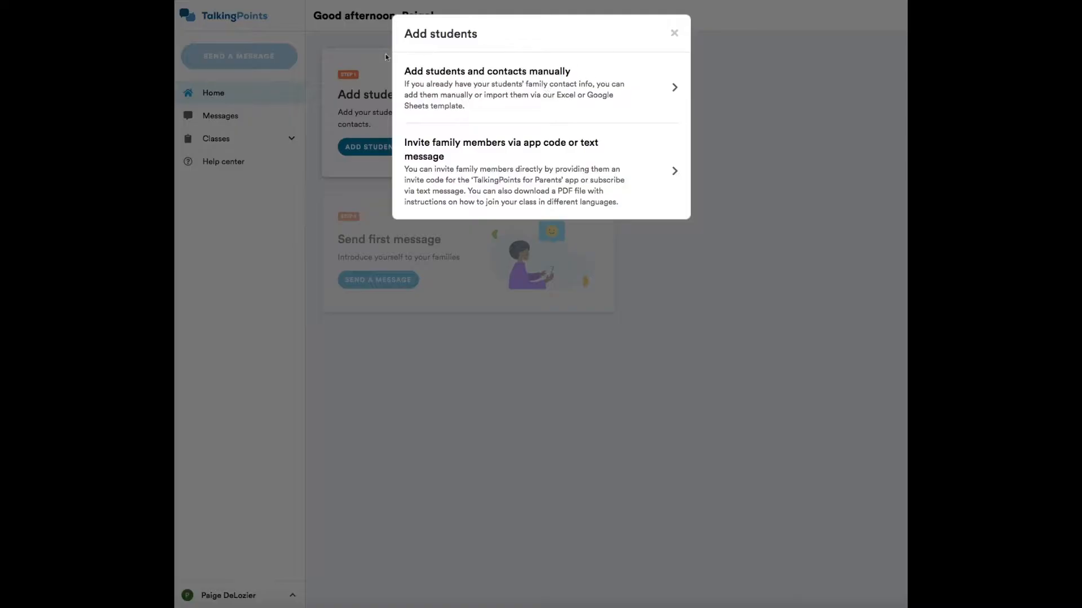
pyautogui.moveTo(409, 165)
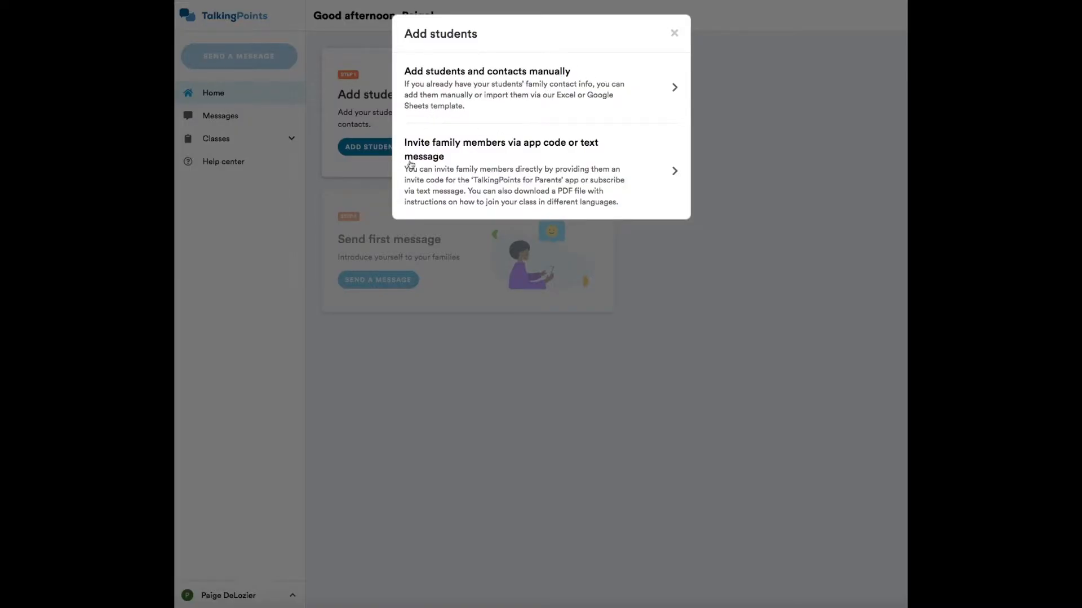
pyautogui.moveTo(517, 165)
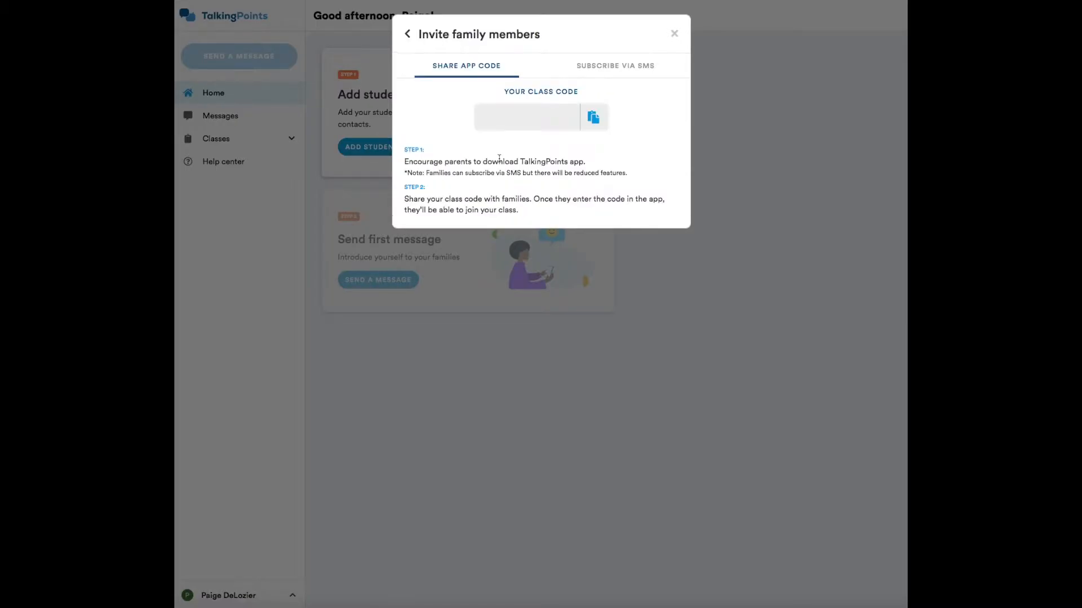
pyautogui.click(406, 34)
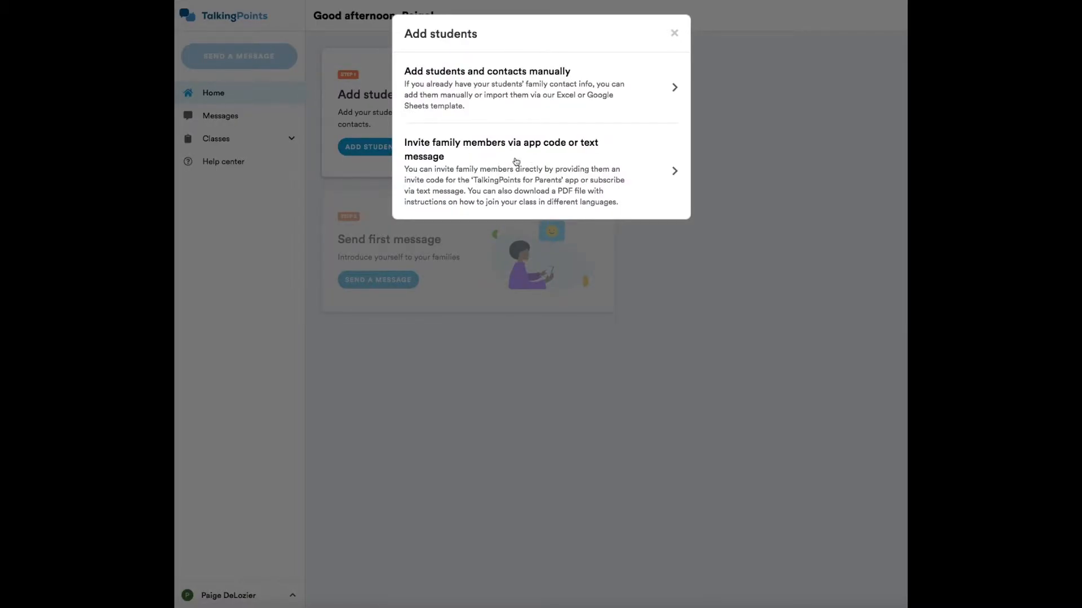
pyautogui.click(540, 171)
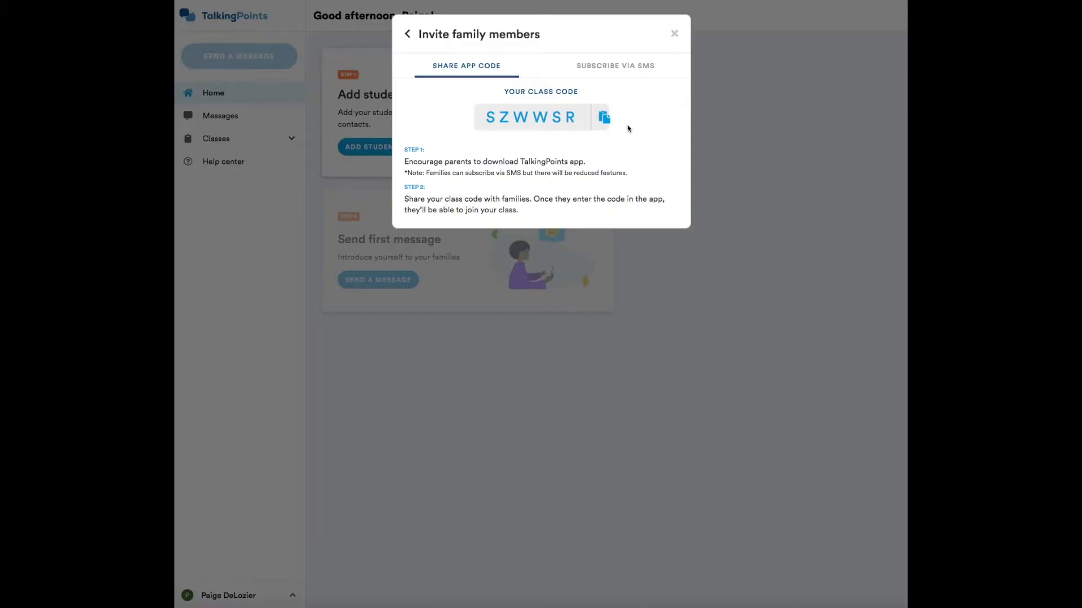
pyautogui.moveTo(635, 128)
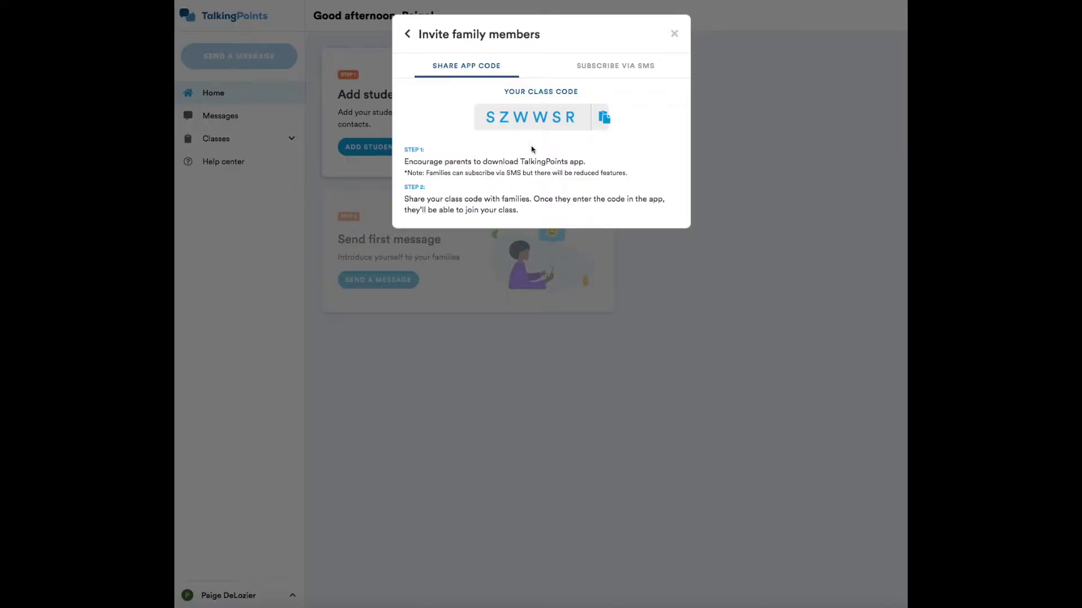
pyautogui.moveTo(435, 118)
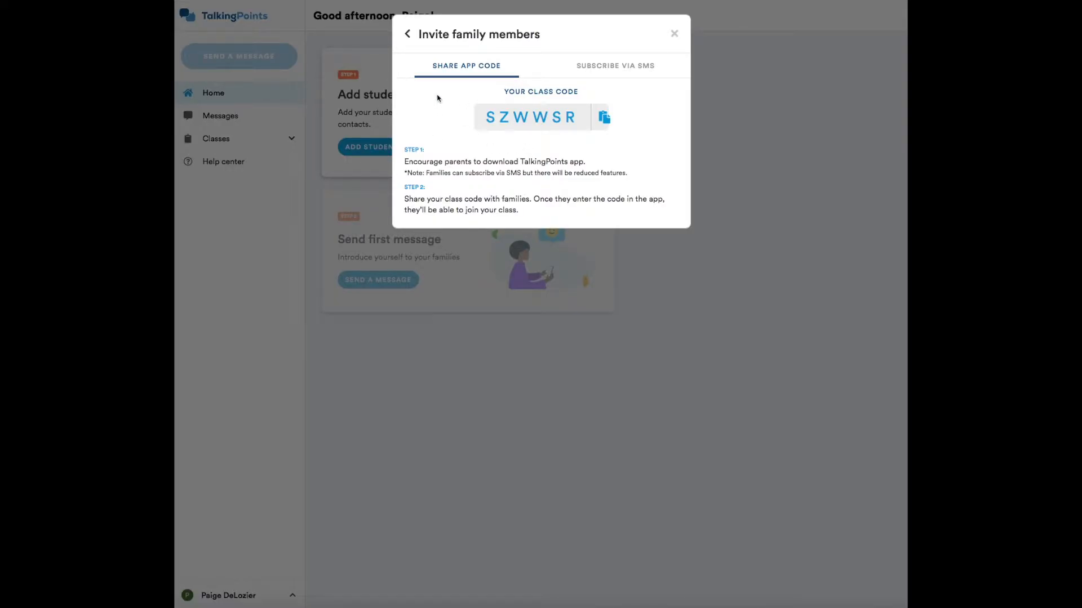
pyautogui.click(613, 65)
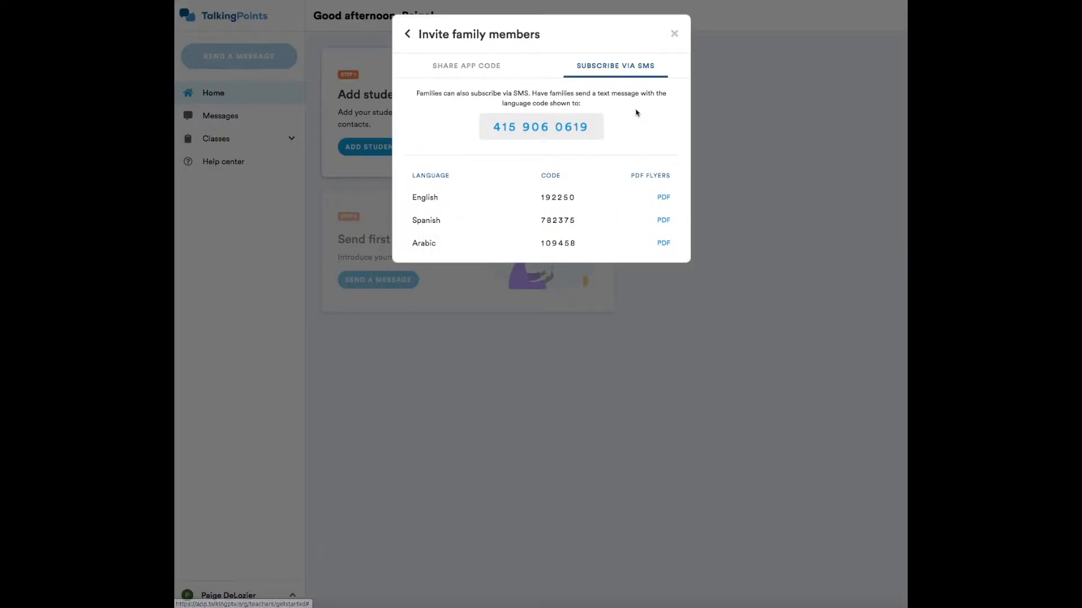
pyautogui.moveTo(613, 150)
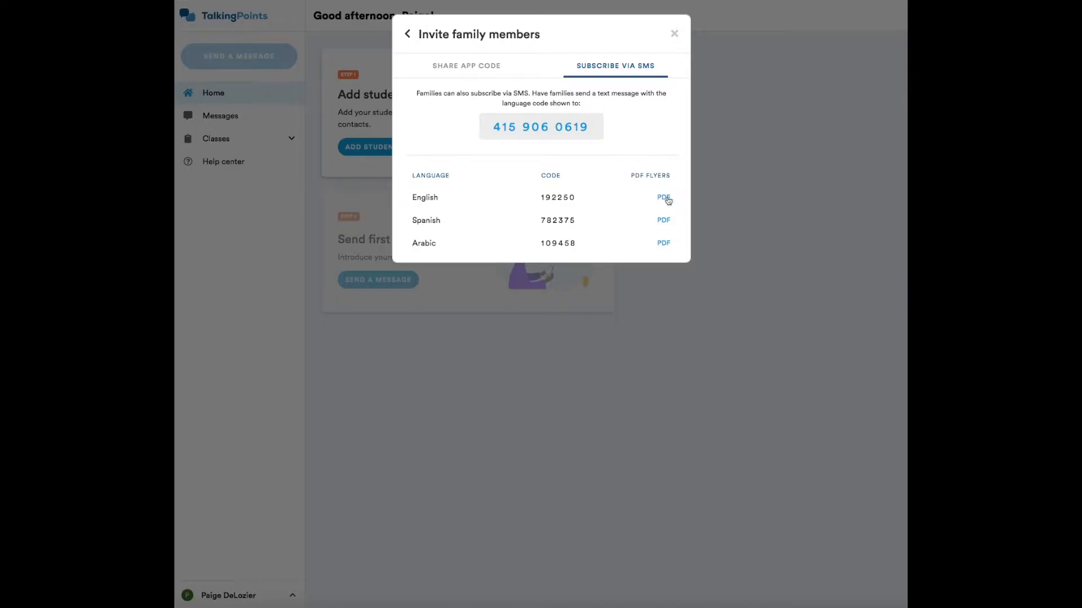
pyautogui.moveTo(666, 205)
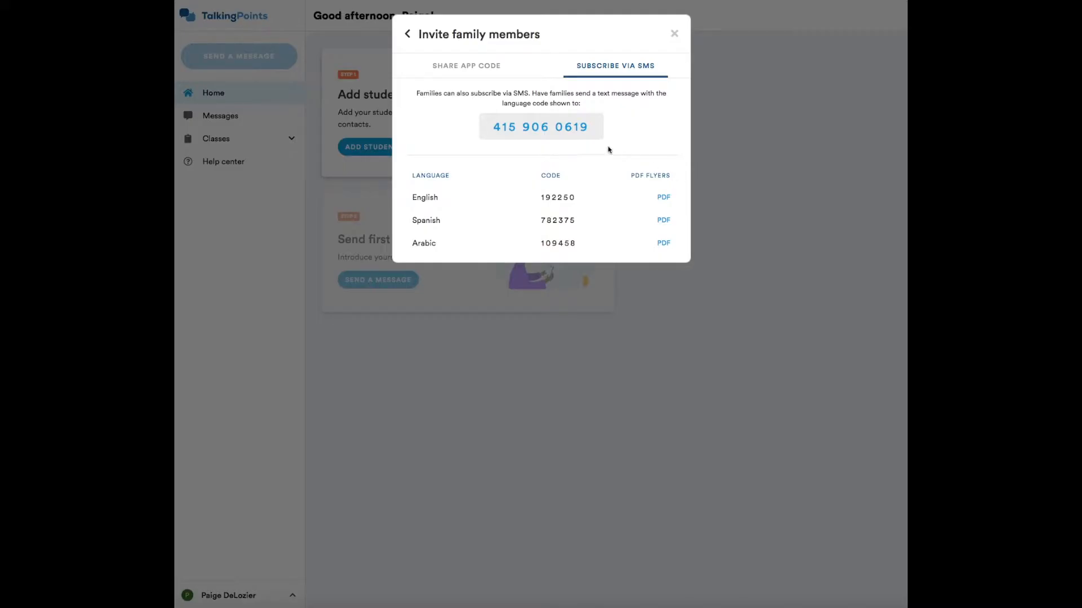
pyautogui.moveTo(595, 248)
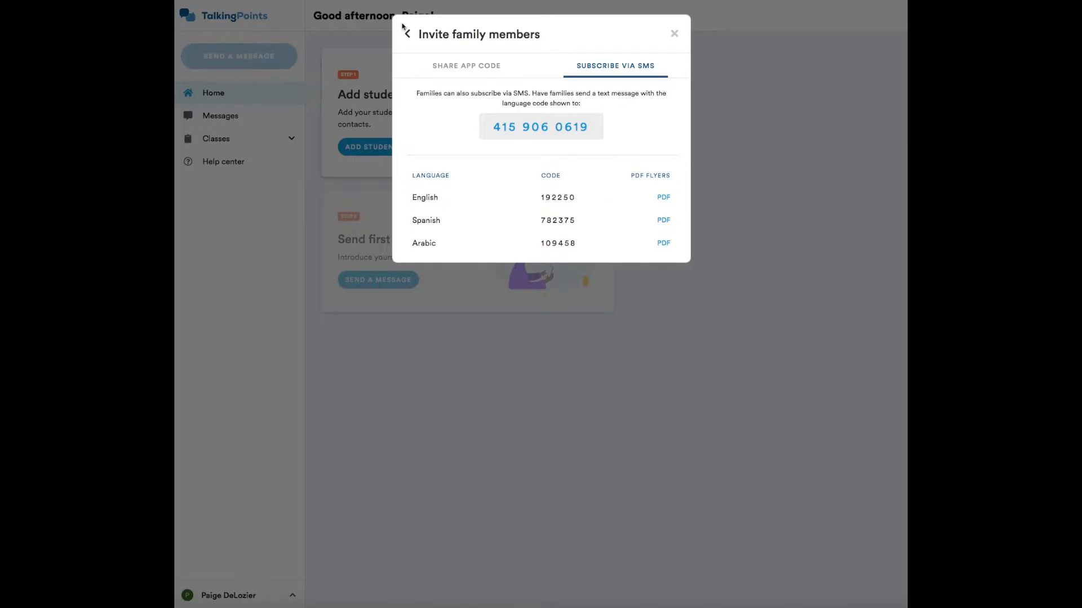
# Return from the invite screen to the Add students options
pyautogui.click(407, 33)
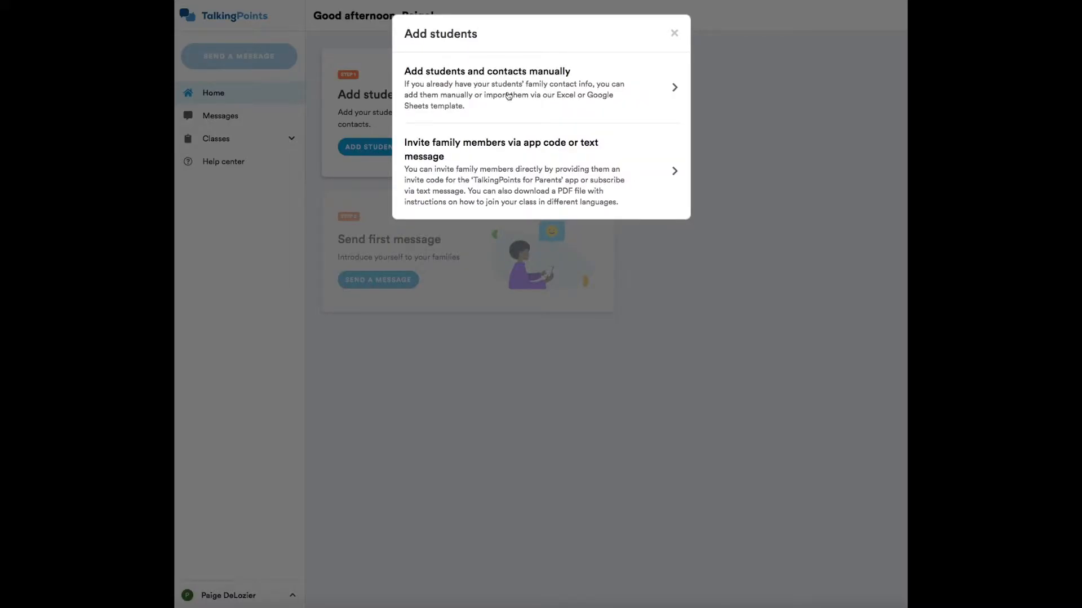
pyautogui.moveTo(520, 111)
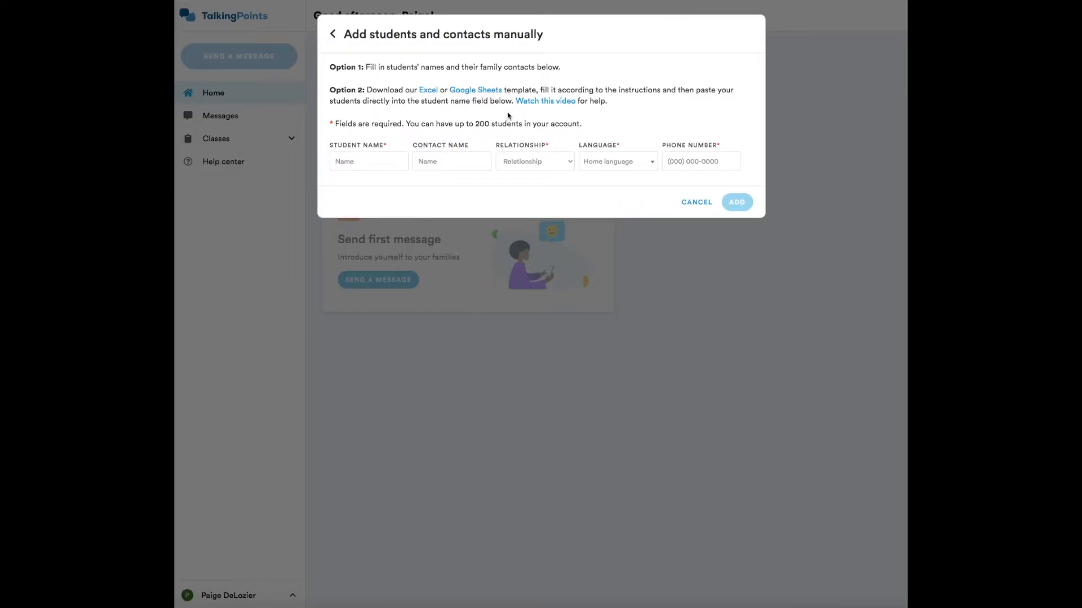
# Enter Bryn (father, English) and Garrett (mother, Spanish) with phone numbers in the manual form
pyautogui.click(368, 161)
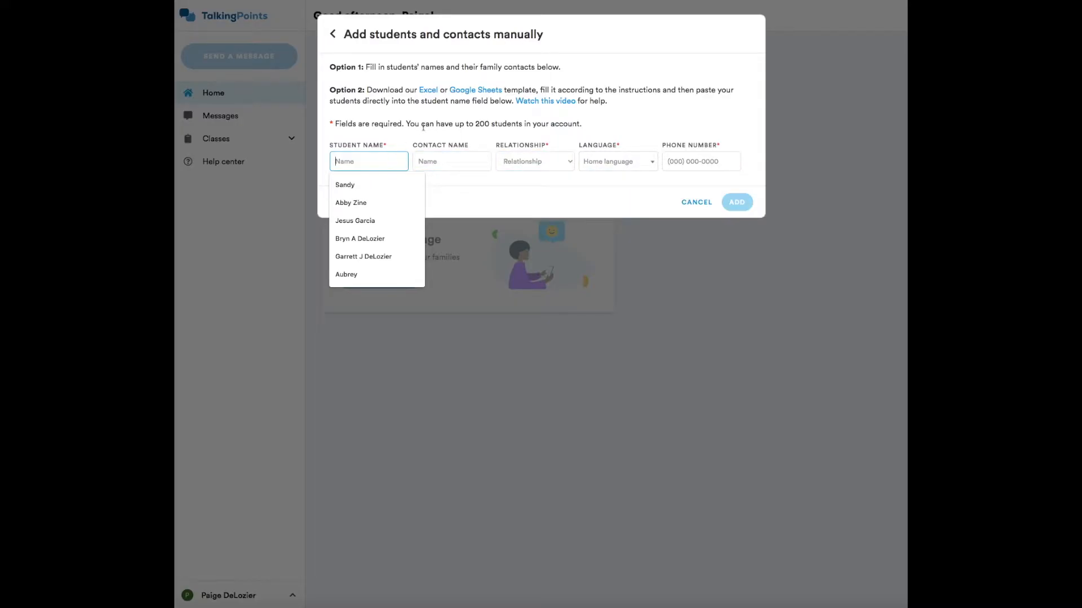
pyautogui.moveTo(481, 196)
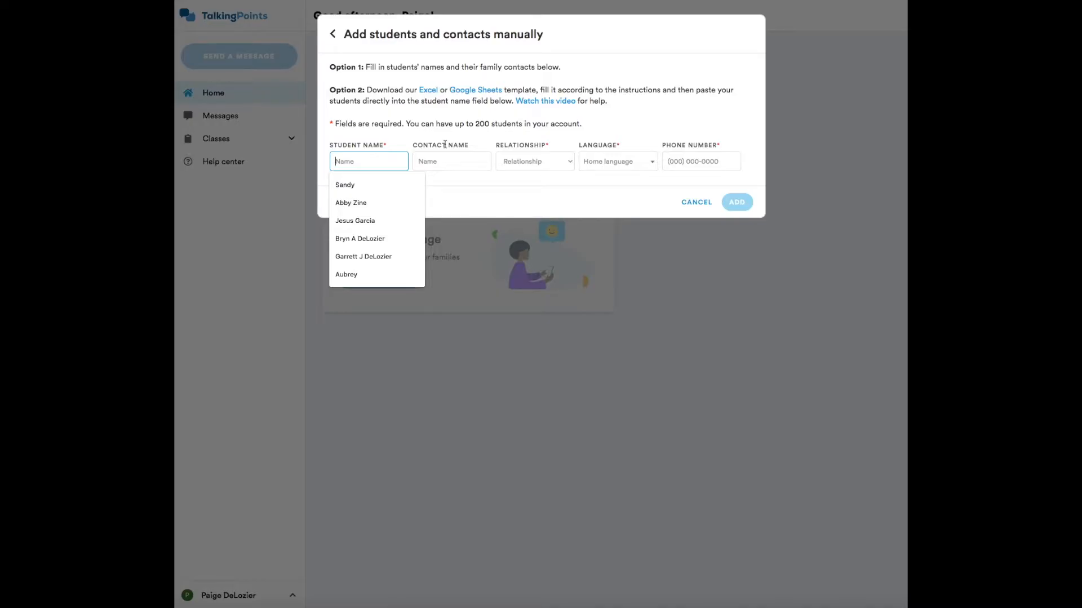
pyautogui.click(360, 238)
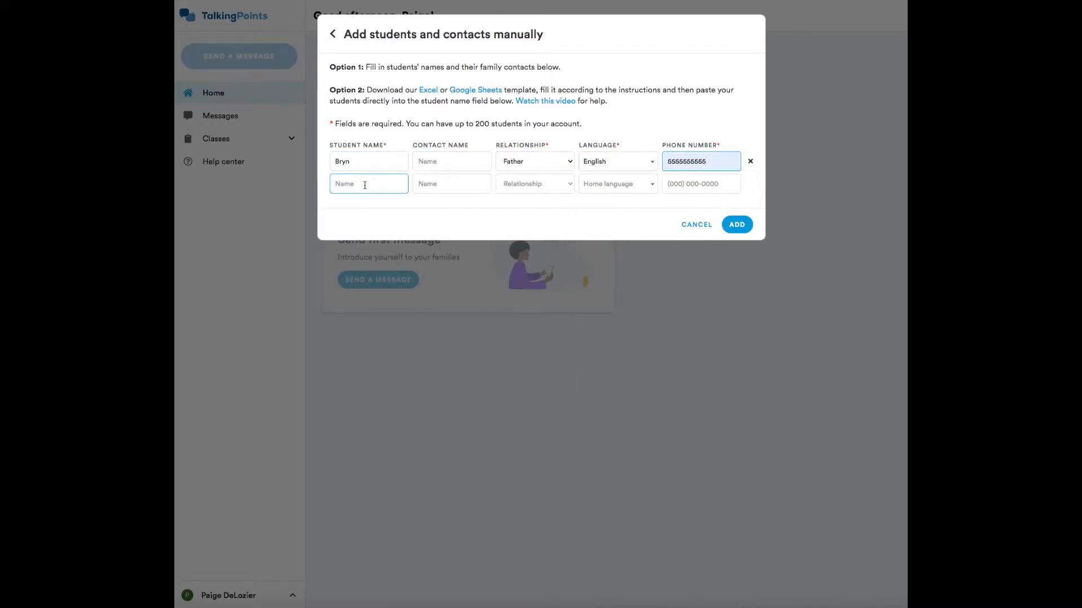
pyautogui.click(368, 184)
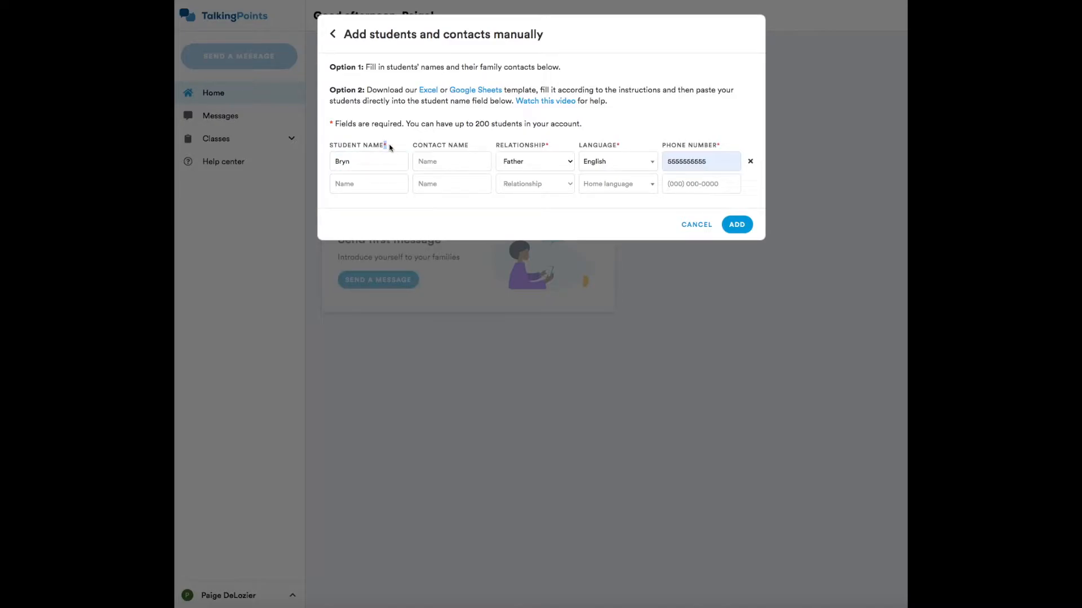
pyautogui.click(369, 161)
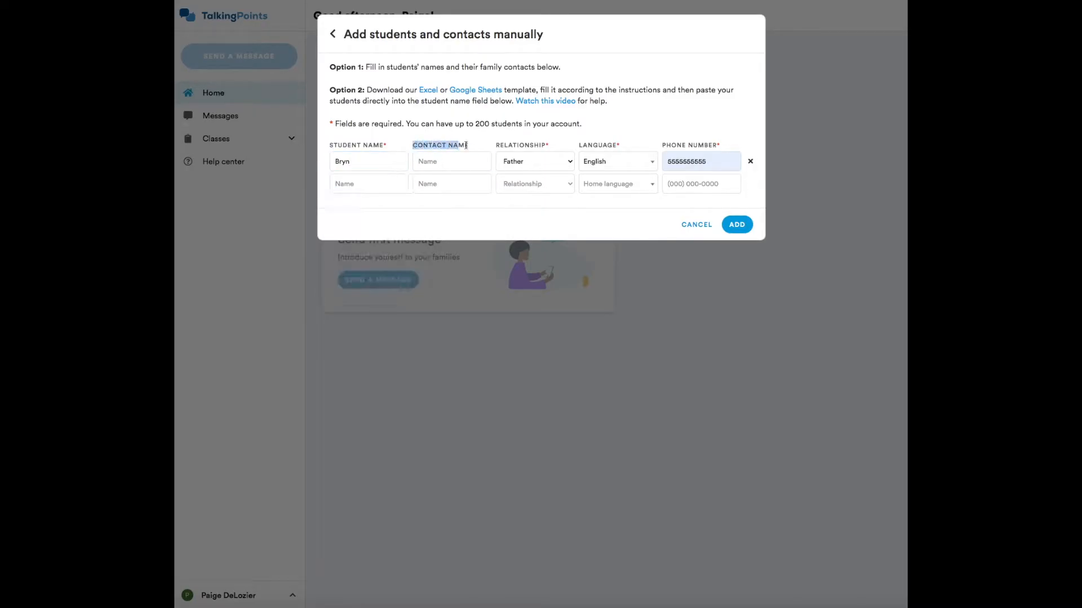
pyautogui.click(368, 183)
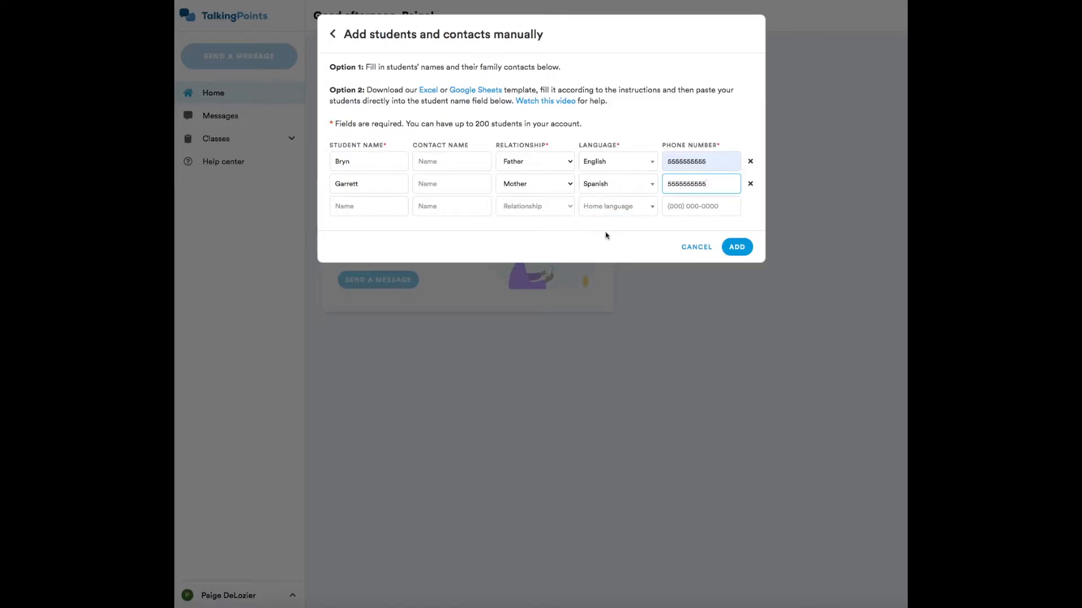
pyautogui.moveTo(747, 234)
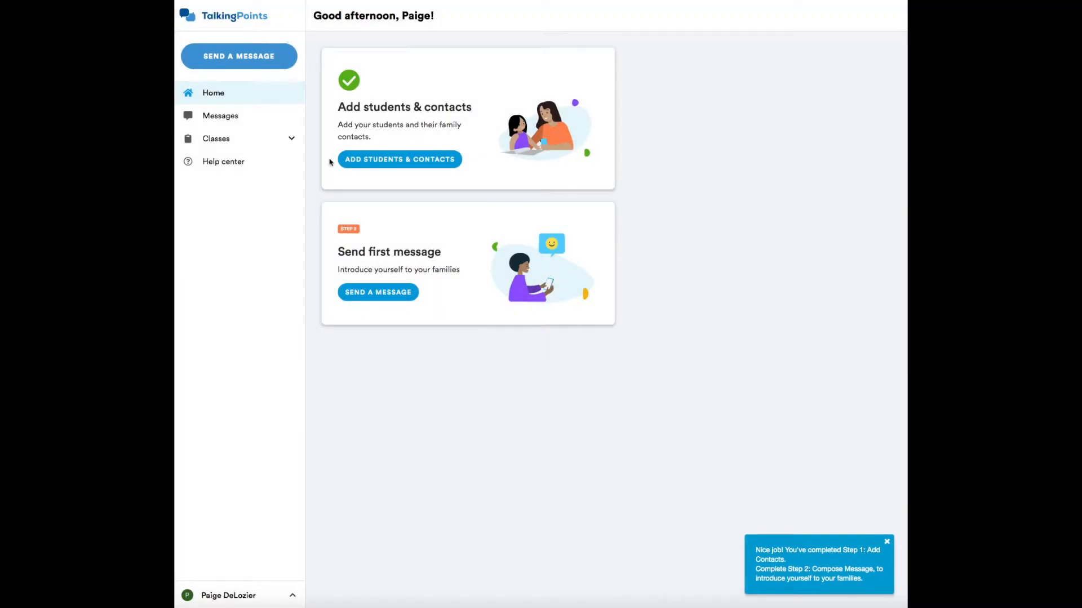
pyautogui.click(216, 137)
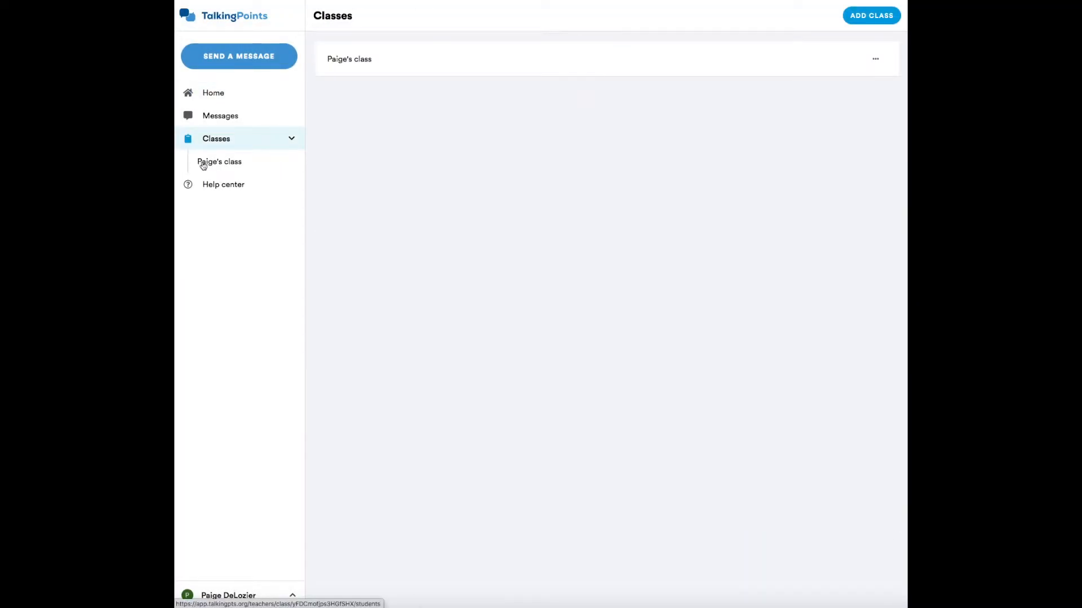
pyautogui.click(220, 161)
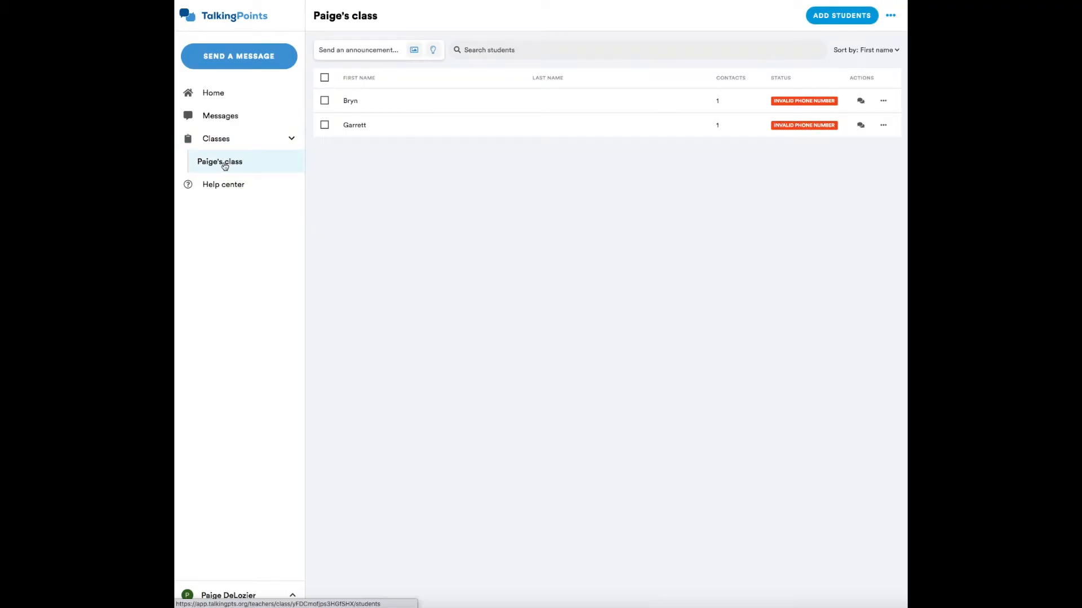
pyautogui.moveTo(462, 125)
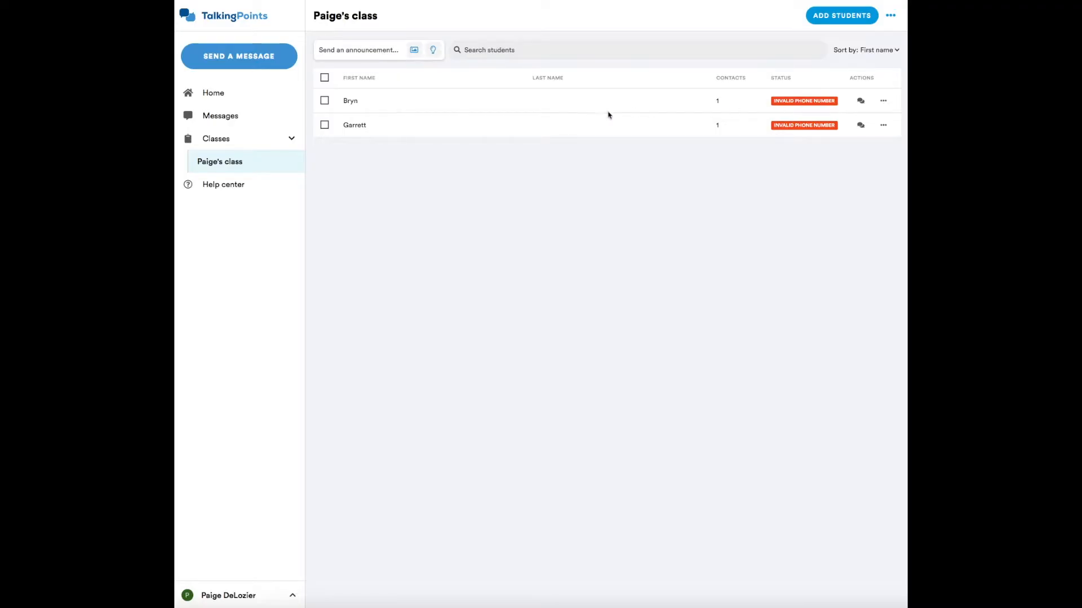
pyautogui.click(213, 93)
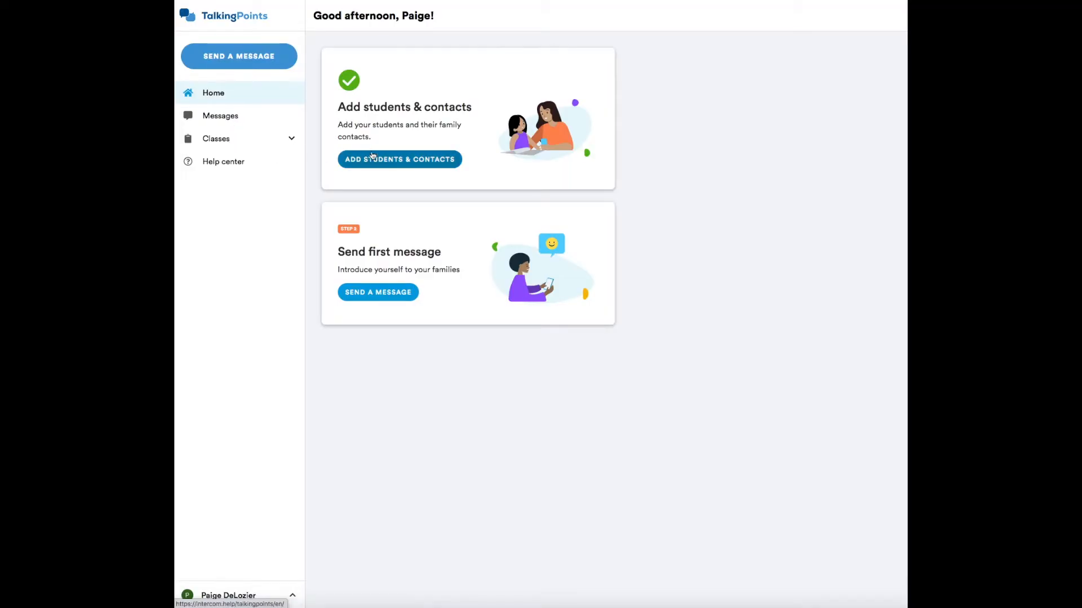
pyautogui.click(399, 159)
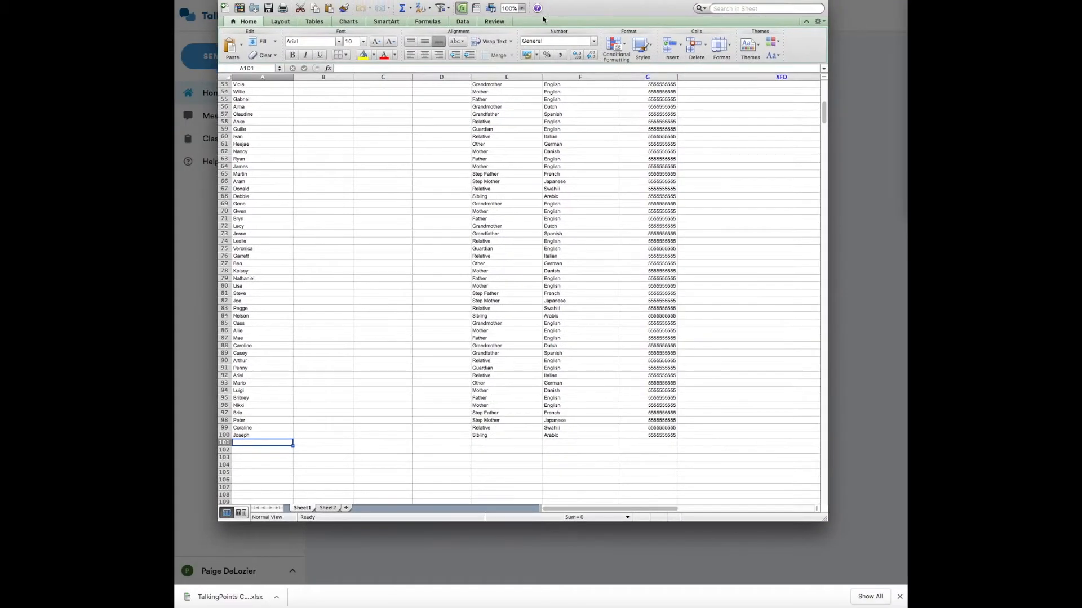
pyautogui.moveTo(354, 371)
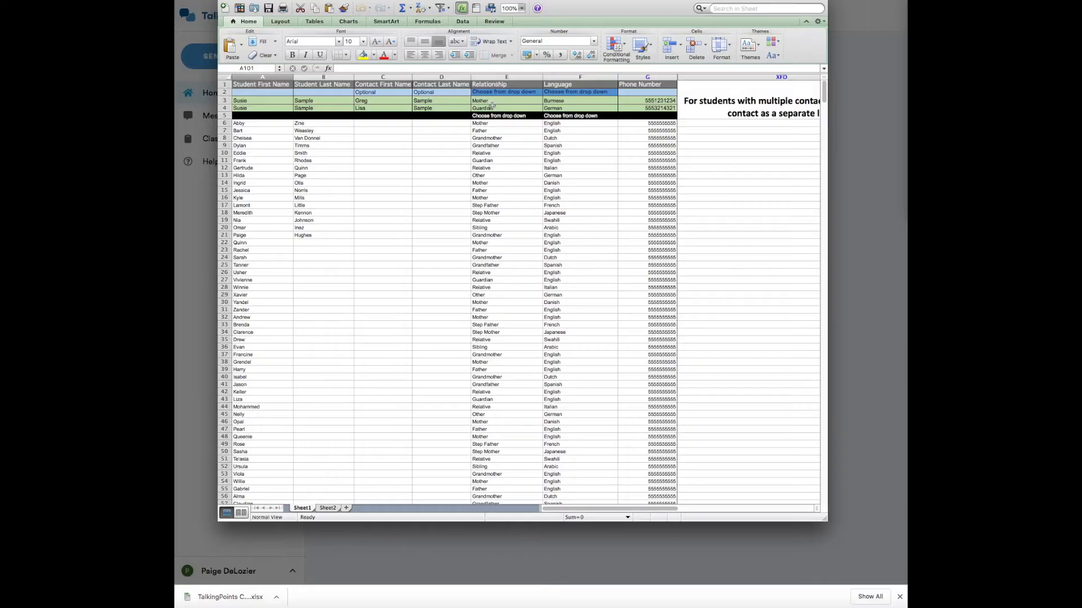
pyautogui.moveTo(640, 130)
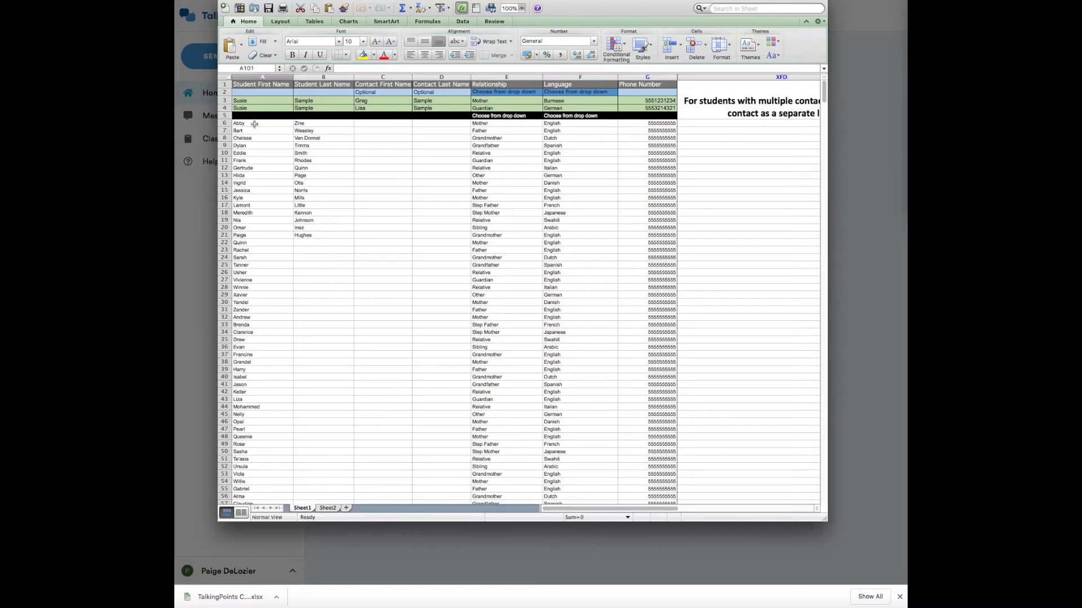
# Select the roster from Abby's row through column G of the last student and copy it
pyautogui.click(261, 122)
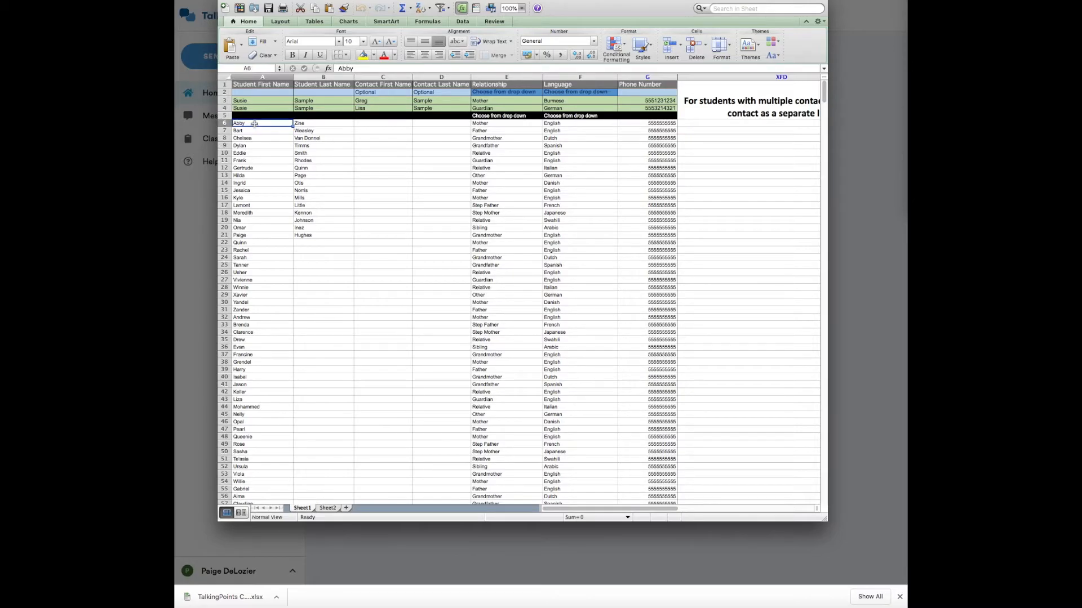
pyautogui.moveTo(261, 123); pyautogui.dragTo(260, 131)
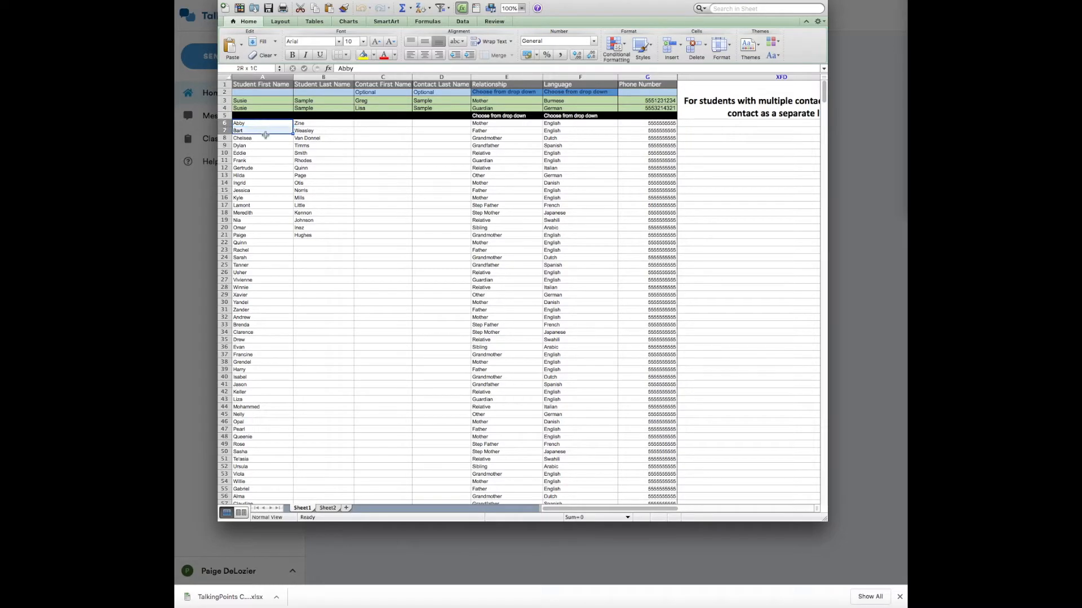
pyautogui.moveTo(264, 130); pyautogui.dragTo(497, 354)
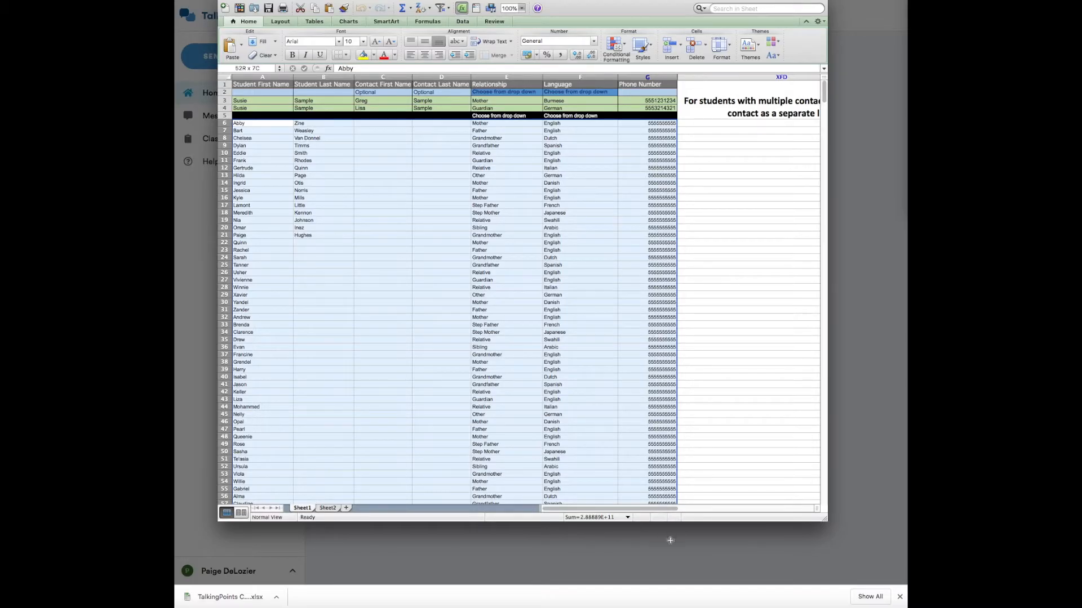
pyautogui.scroll(-3)
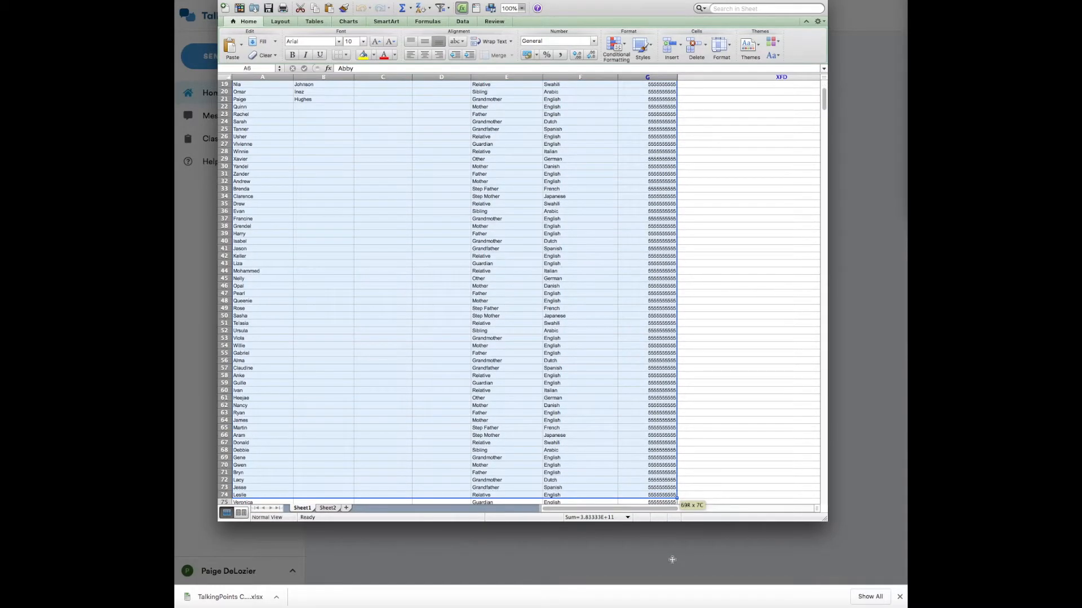
pyautogui.scroll(-3)
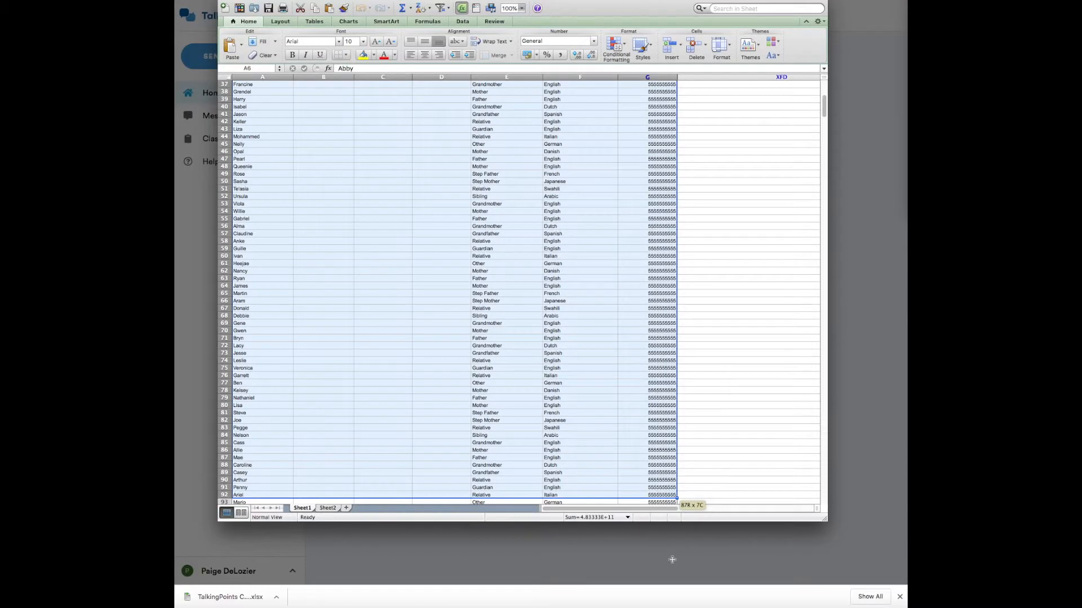
pyautogui.scroll(-3)
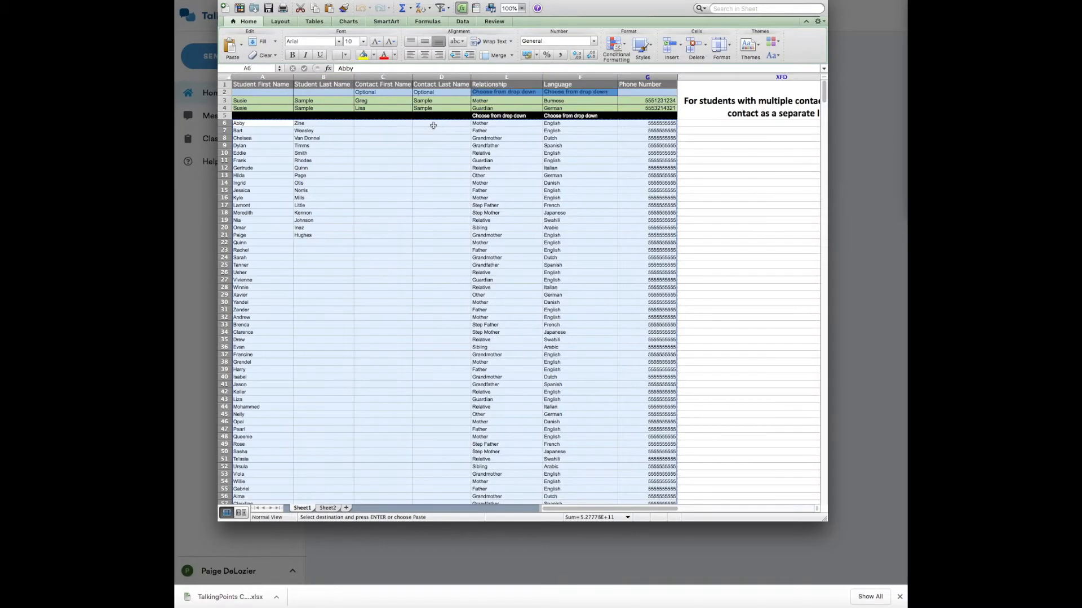
pyautogui.moveTo(312, 129)
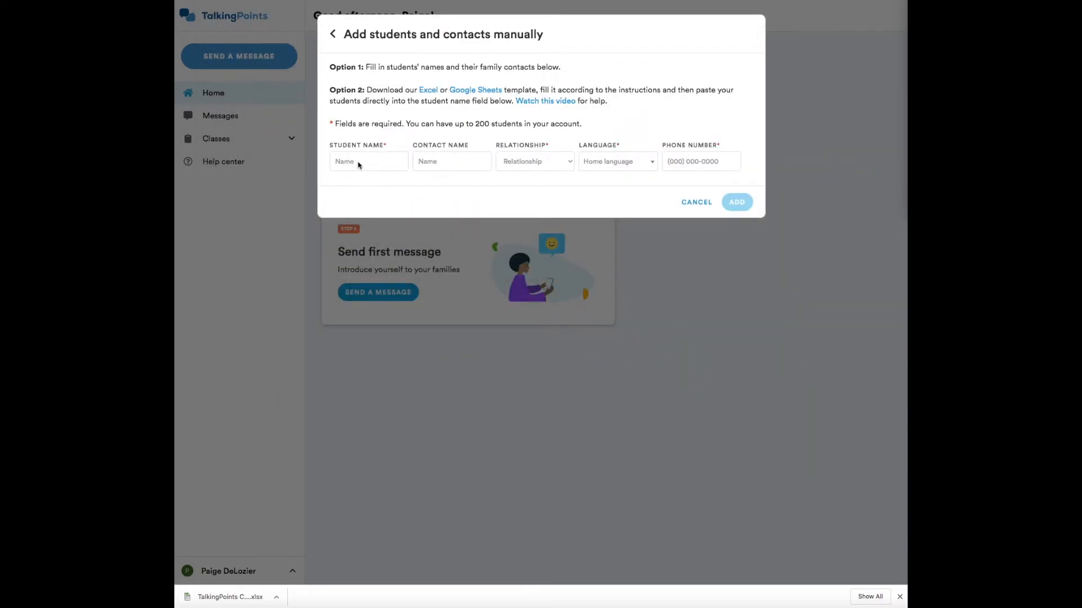
# Paste the copied roster into the Student Name field and review the filled rows
pyautogui.click(367, 161)
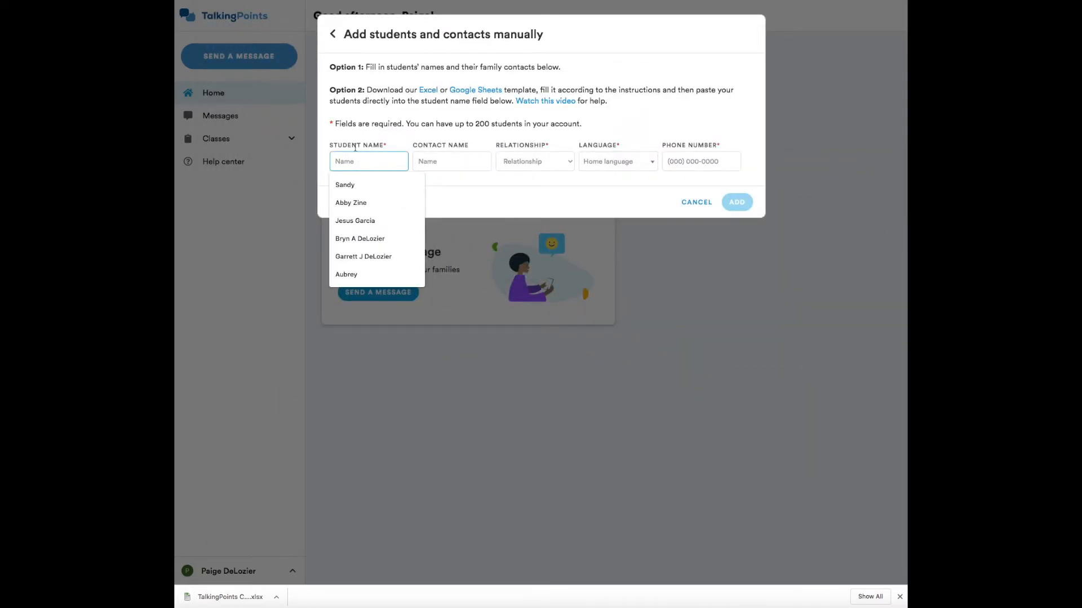
pyautogui.rightClick(368, 161)
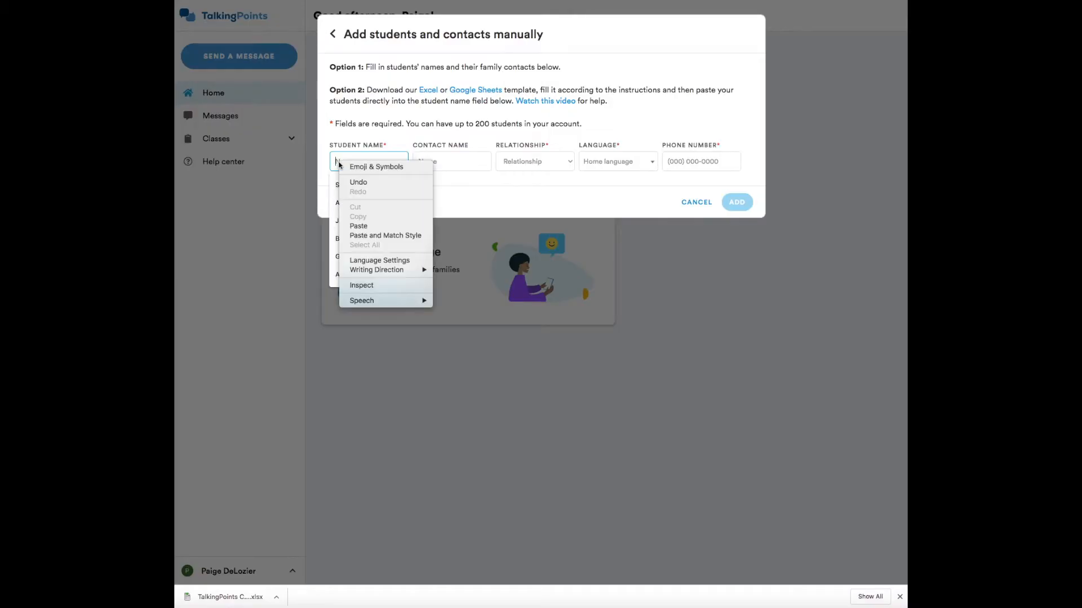
pyautogui.moveTo(358, 225)
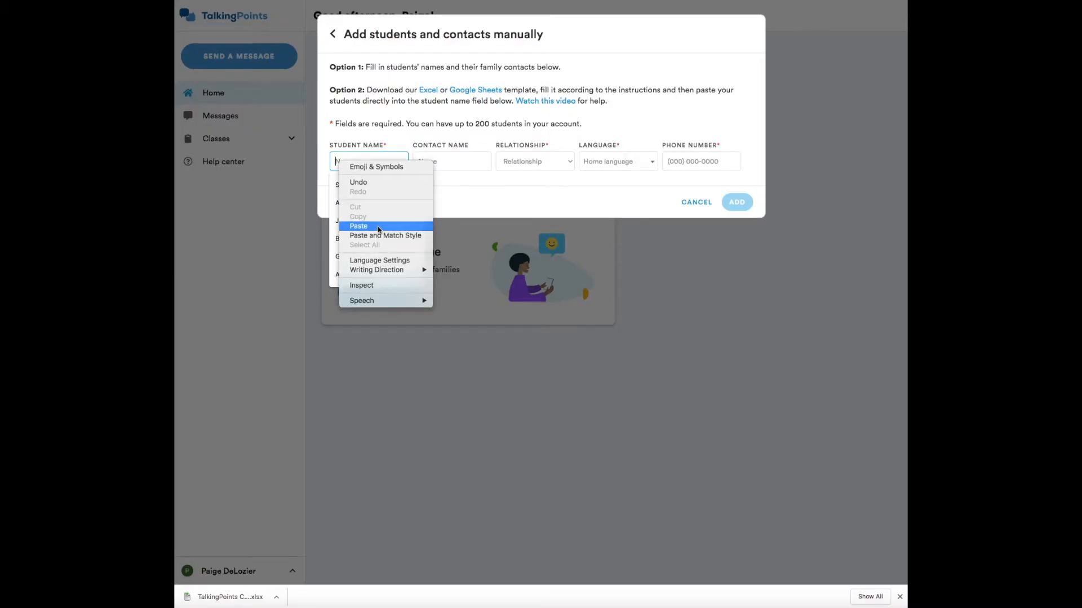
pyautogui.click(358, 225)
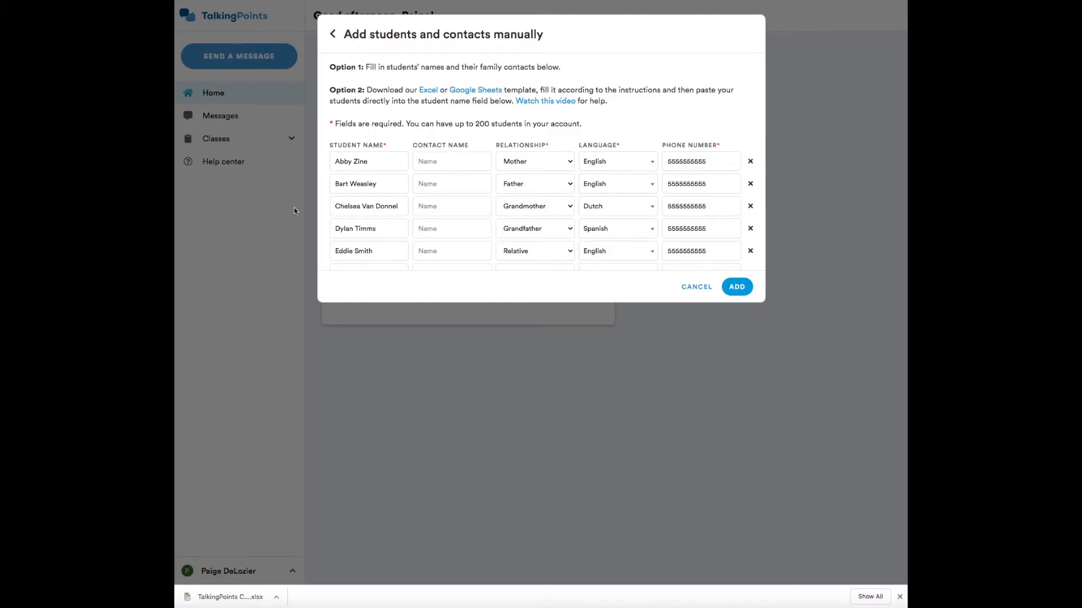
pyautogui.scroll(-3)
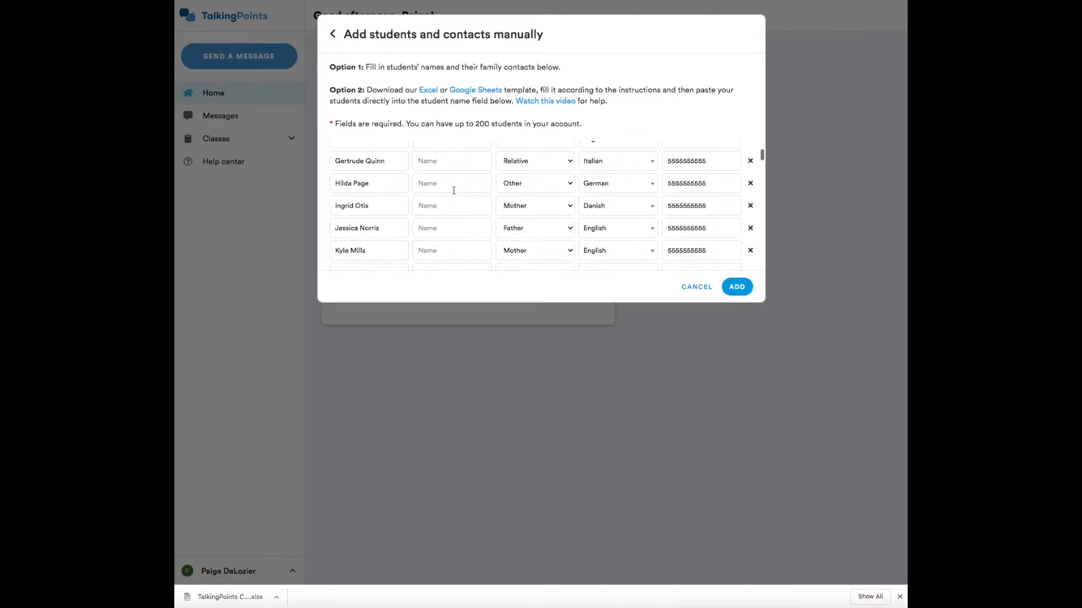
pyautogui.scroll(-3)
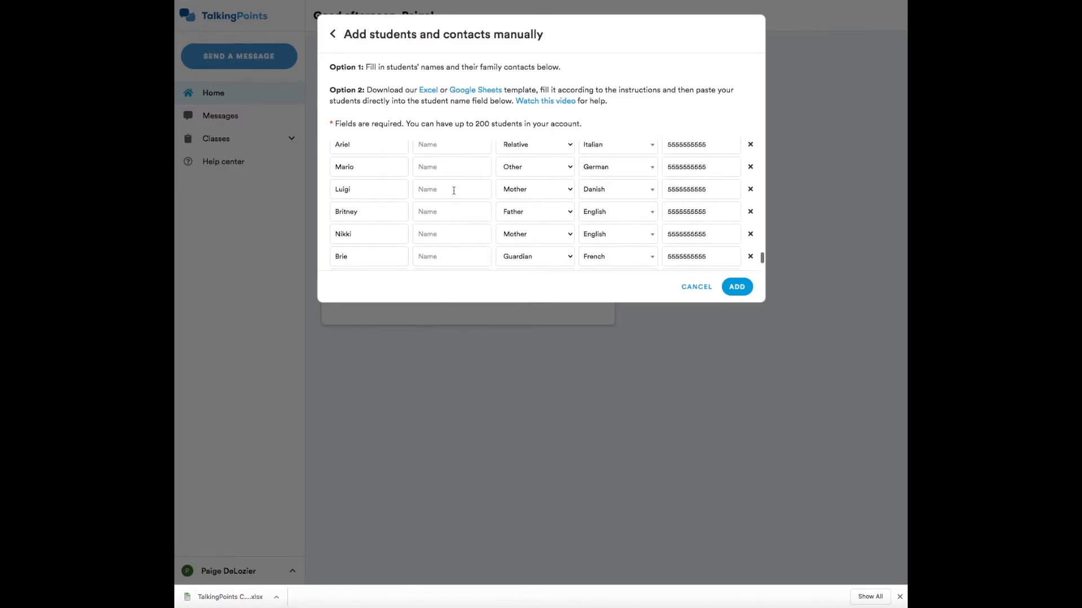
pyautogui.scroll(-3)
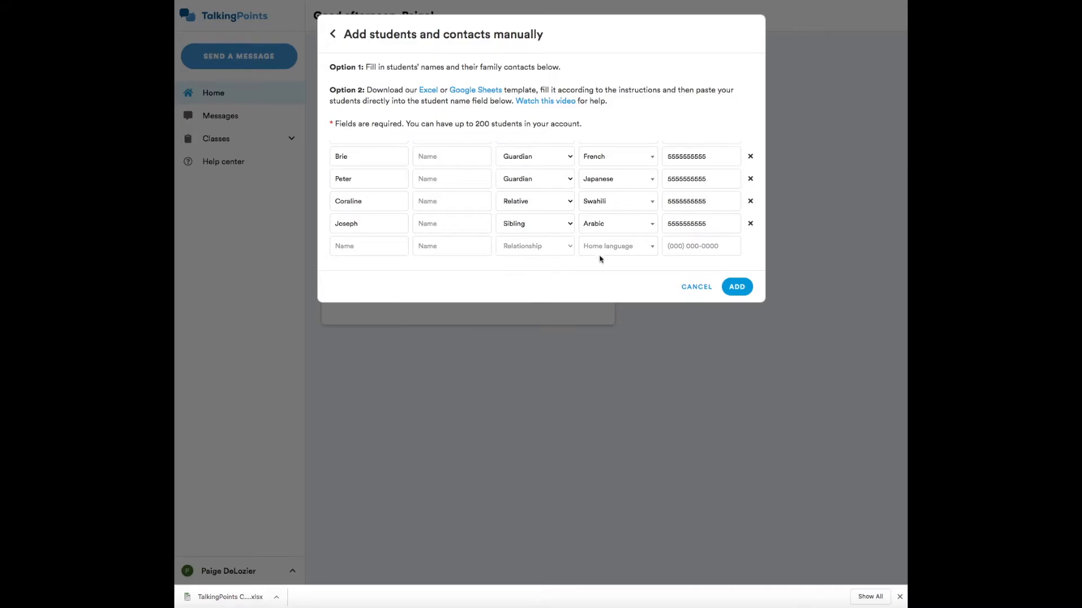
pyautogui.scroll(-3)
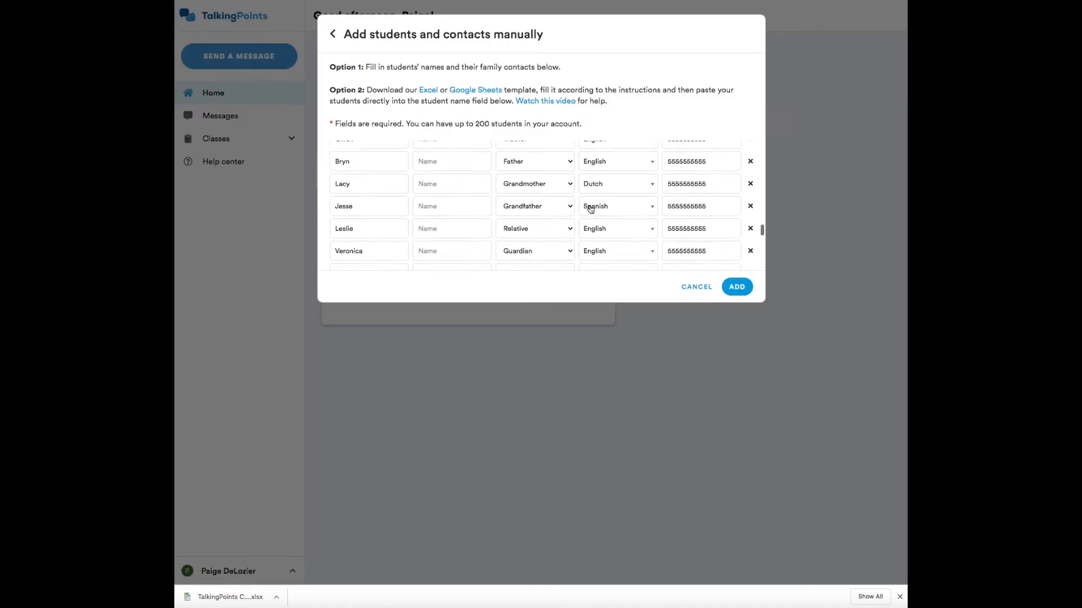
pyautogui.scroll(-3)
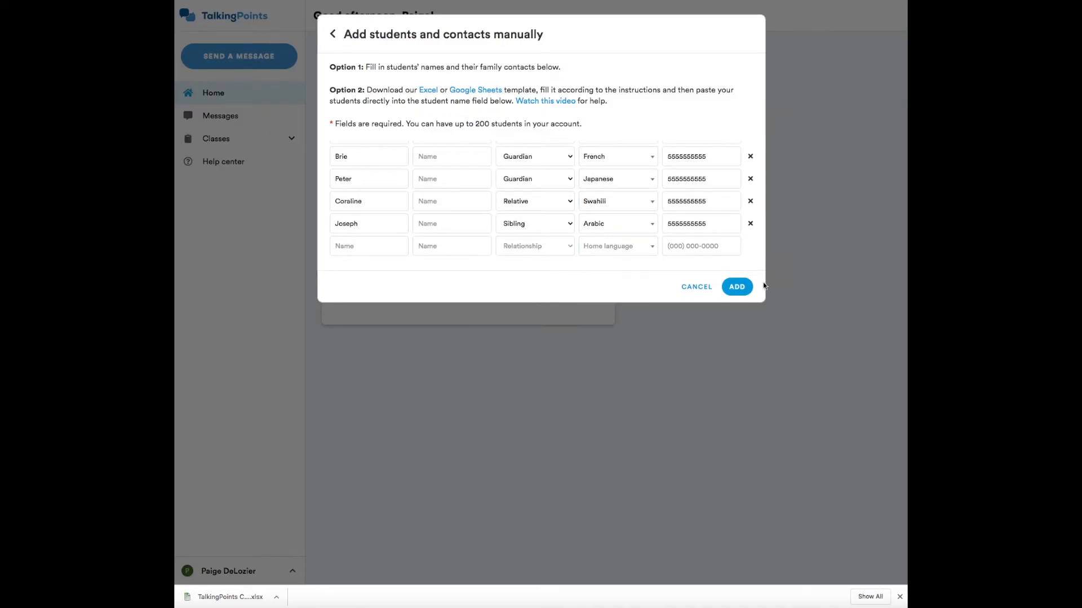
# Add all pasted students to the class and acknowledge the confirmation
pyautogui.click(701, 285)
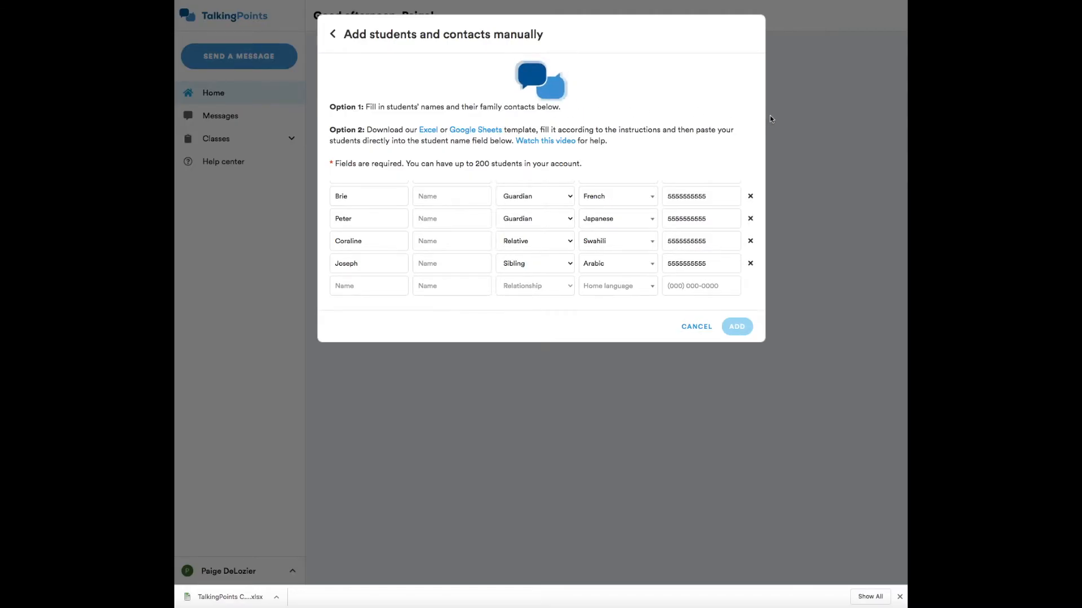
pyautogui.click(736, 326)
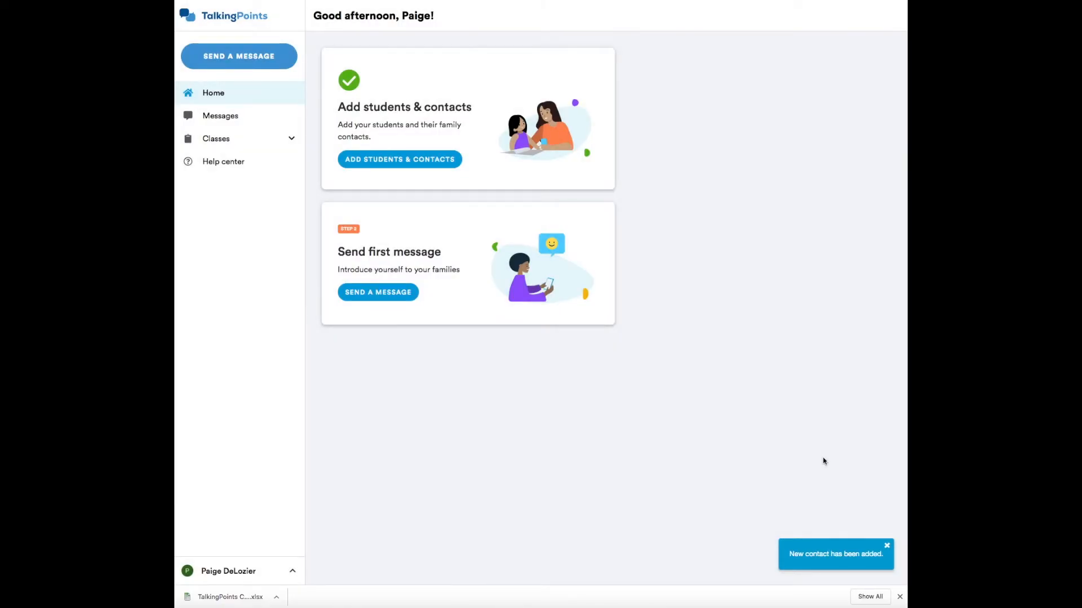
# Open the class from the Classes sidebar and scroll through its imported student roster
pyautogui.click(220, 161)
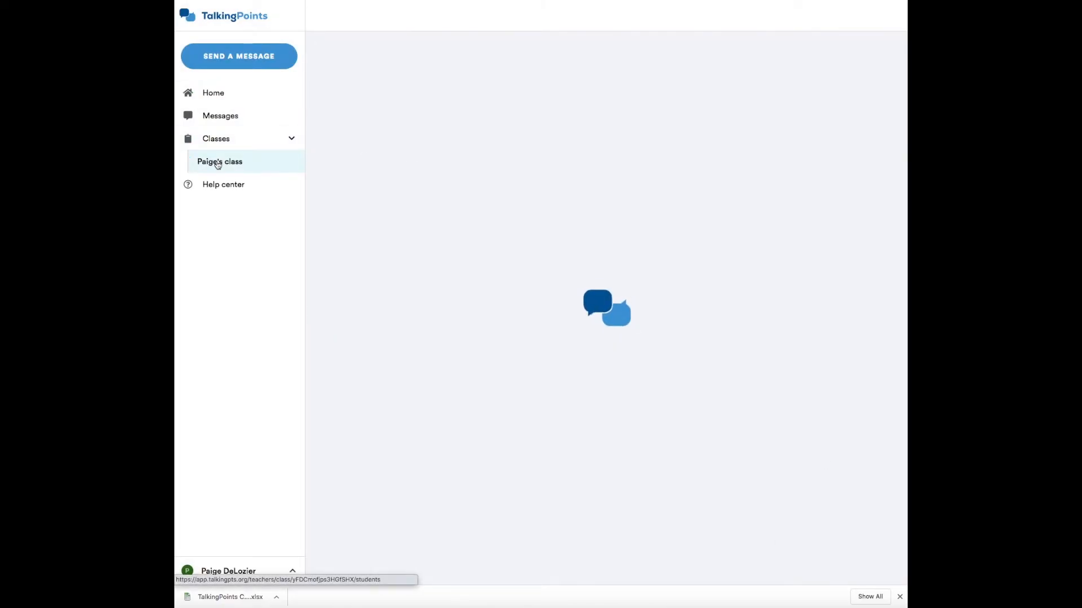
pyautogui.click(220, 161)
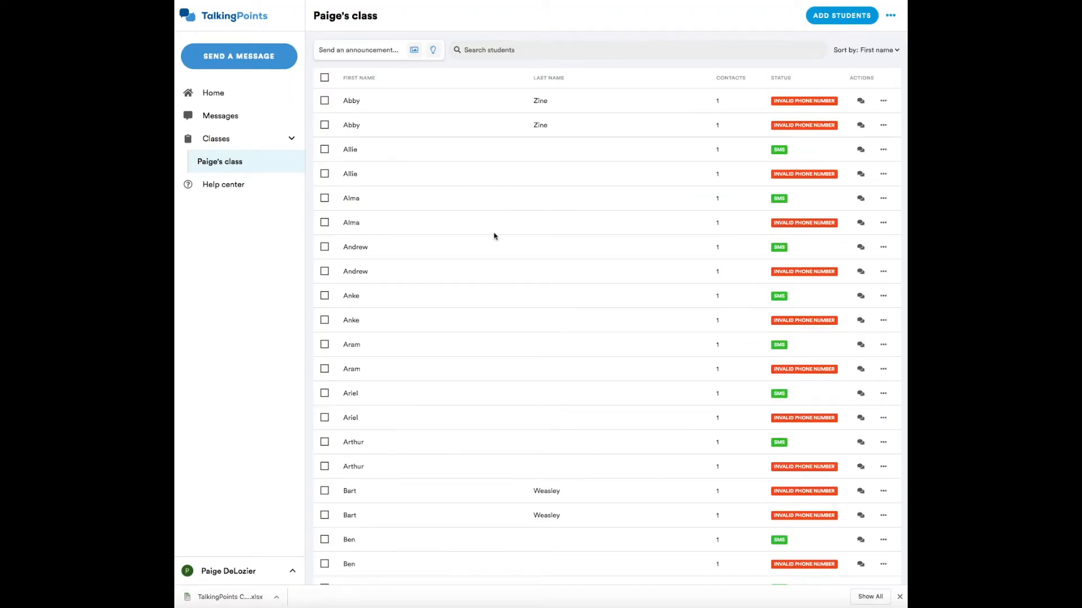
pyautogui.scroll(-3)
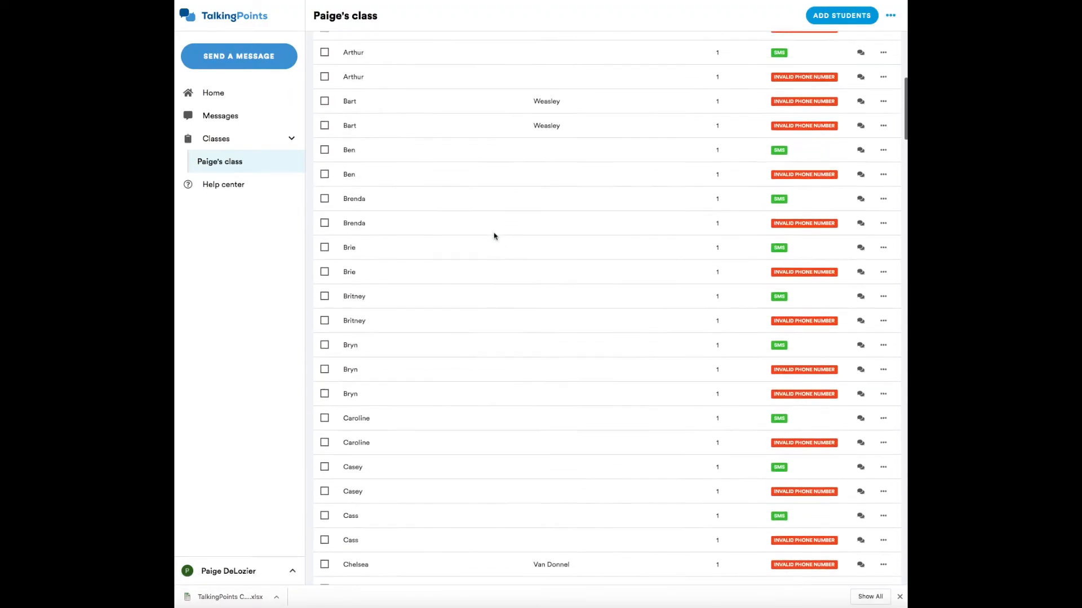
pyautogui.scroll(-3)
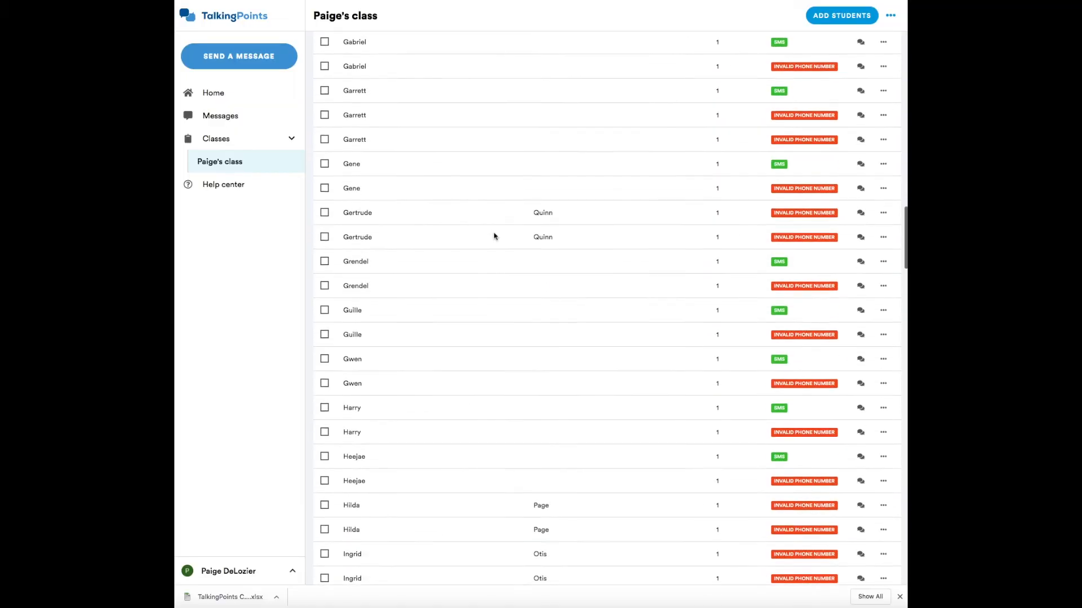
pyautogui.scroll(-3)
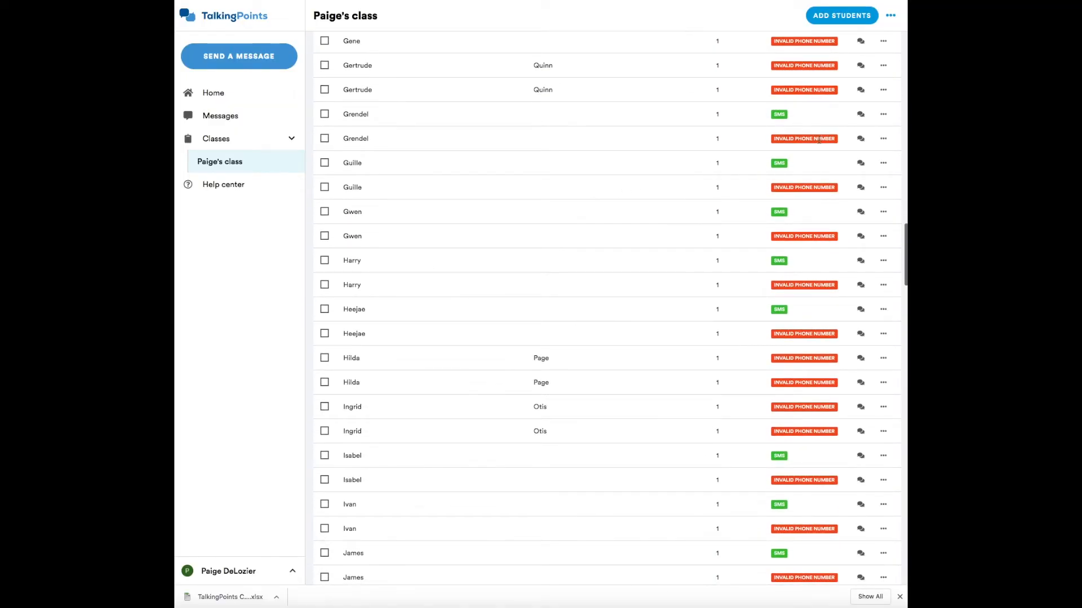
pyautogui.scroll(-3)
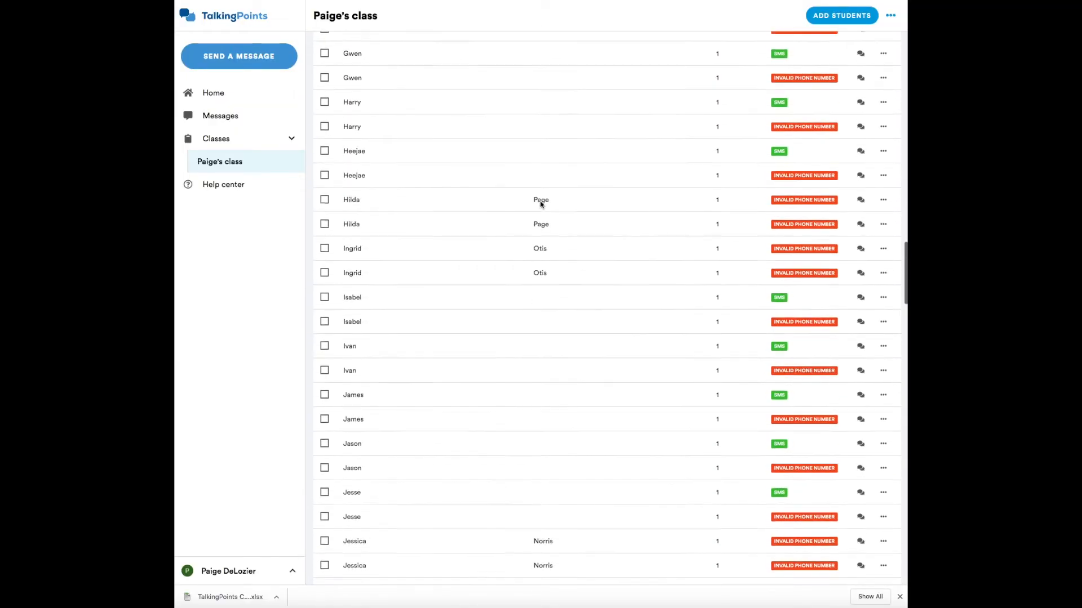
pyautogui.scroll(-3)
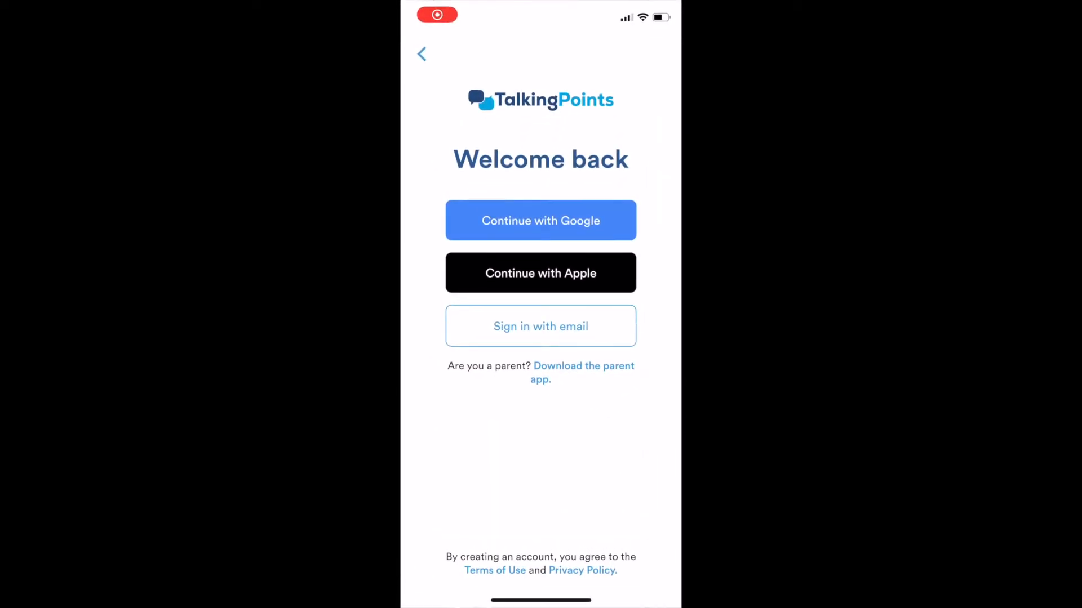
# Sign in with Google as organic.teacher.demo, entering the password to reach School settings
pyautogui.click(540, 221)
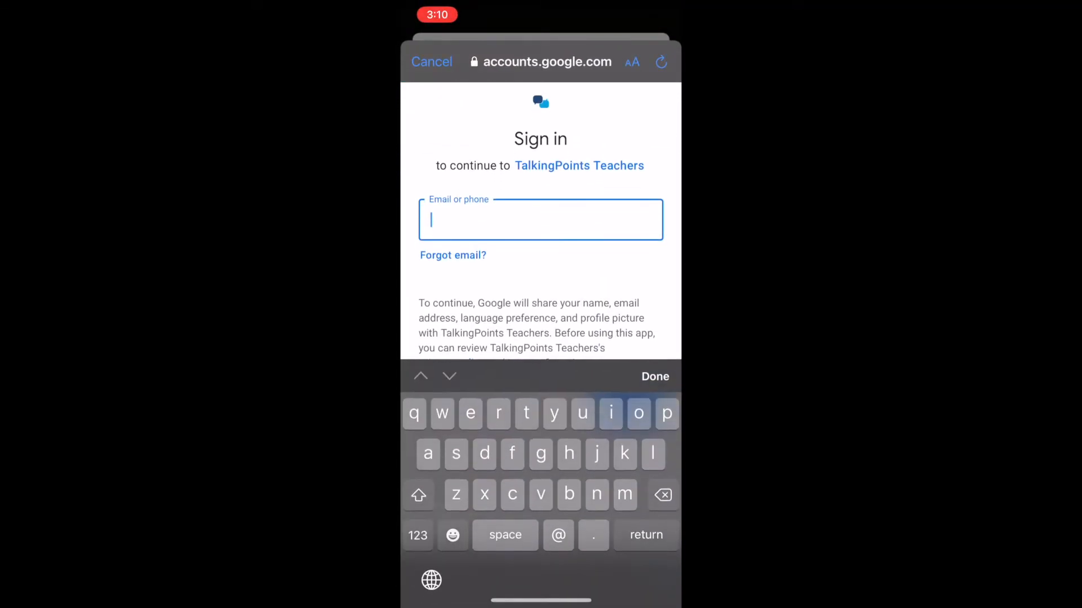
pyautogui.write('organ')
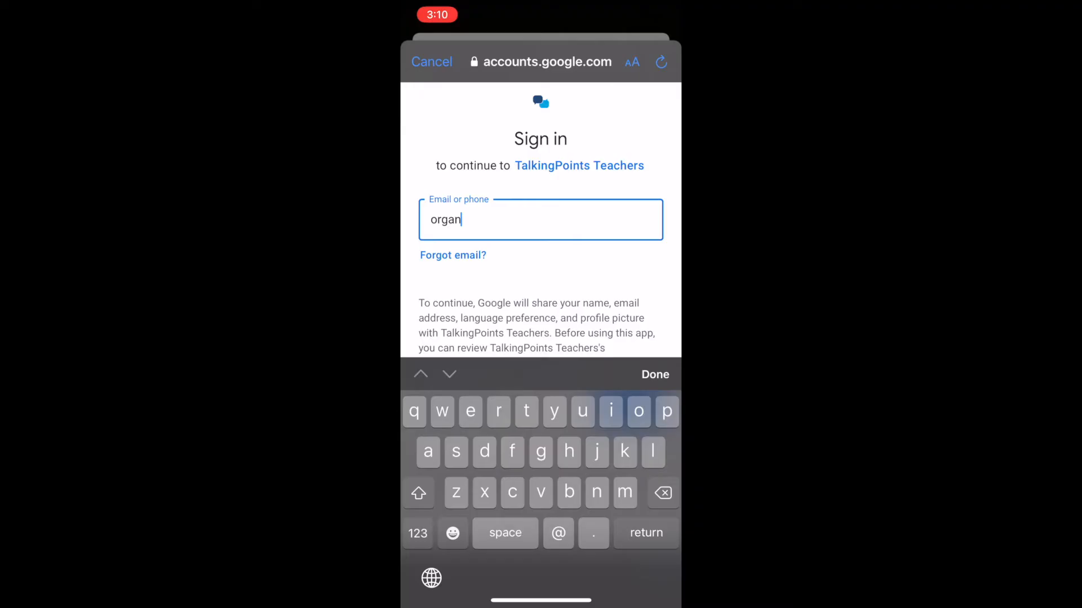
pyautogui.write('ic.teacher')
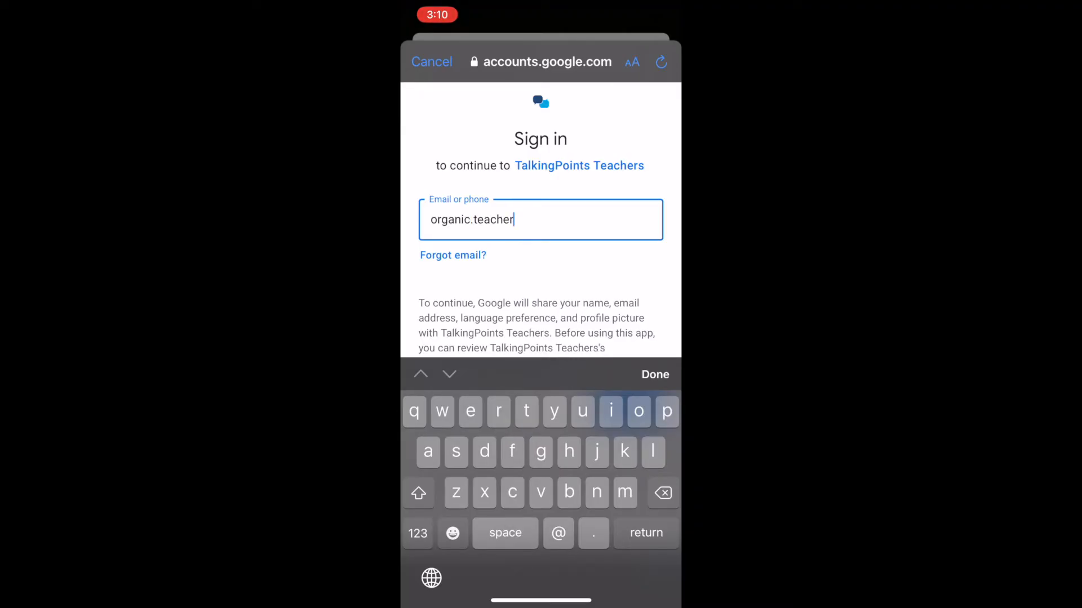
pyautogui.write('.demo')
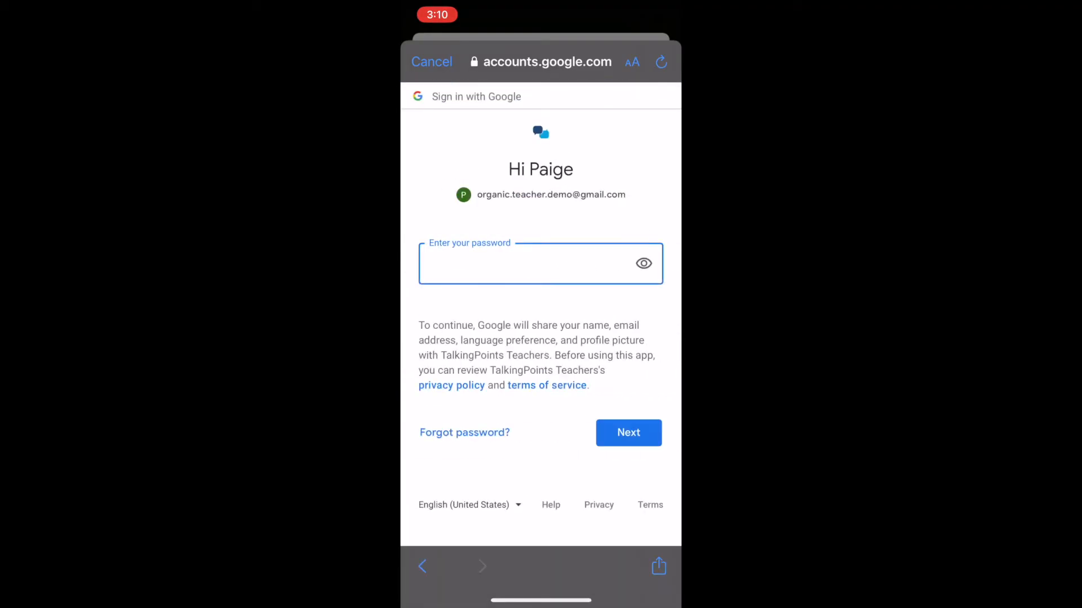
pyautogui.click(540, 262)
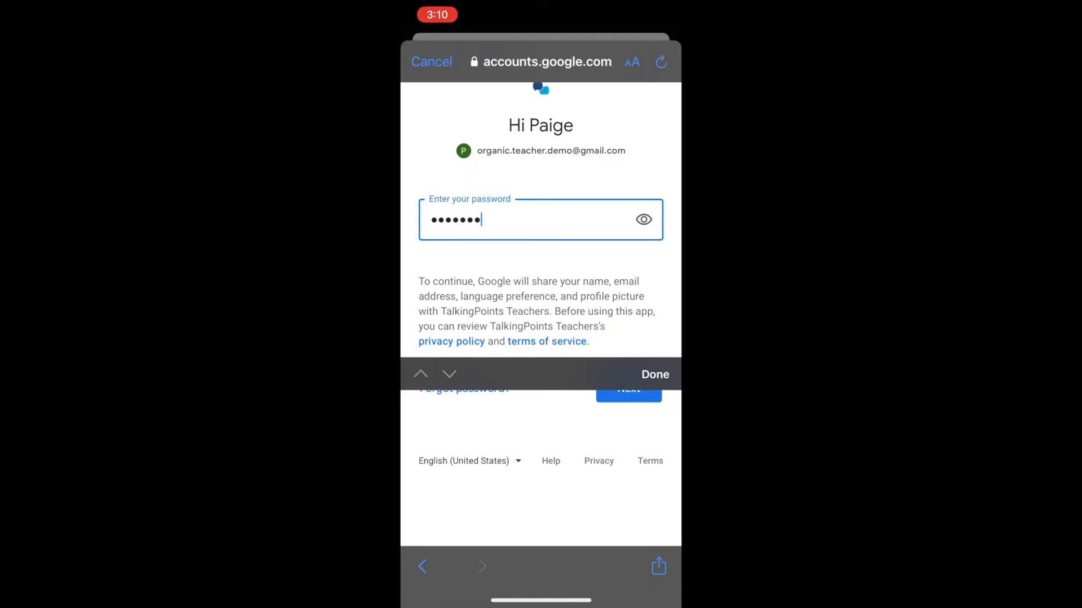
pyautogui.click(654, 374)
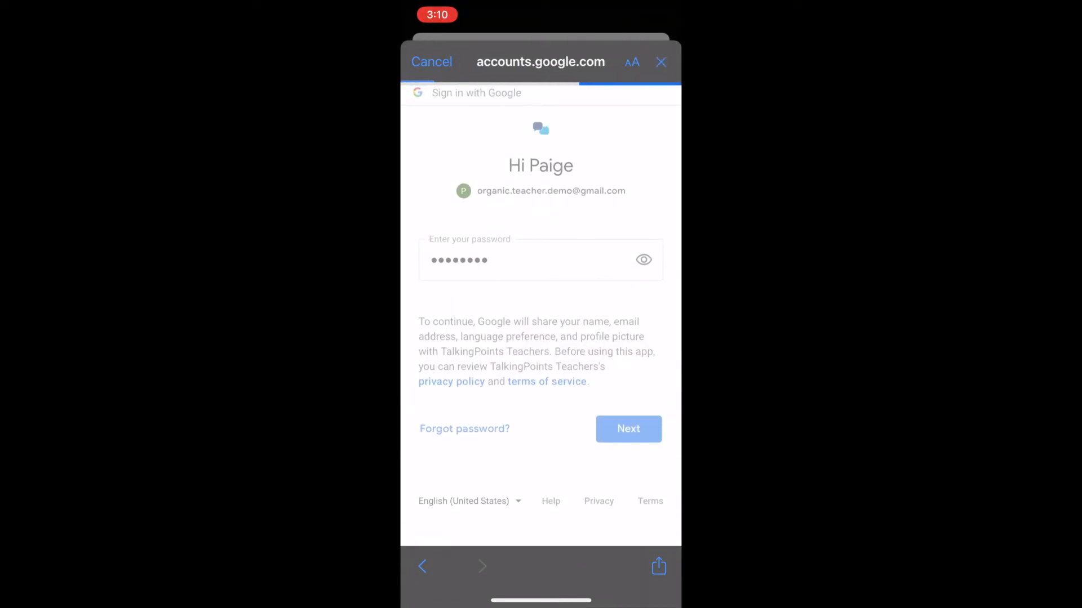
pyautogui.click(628, 428)
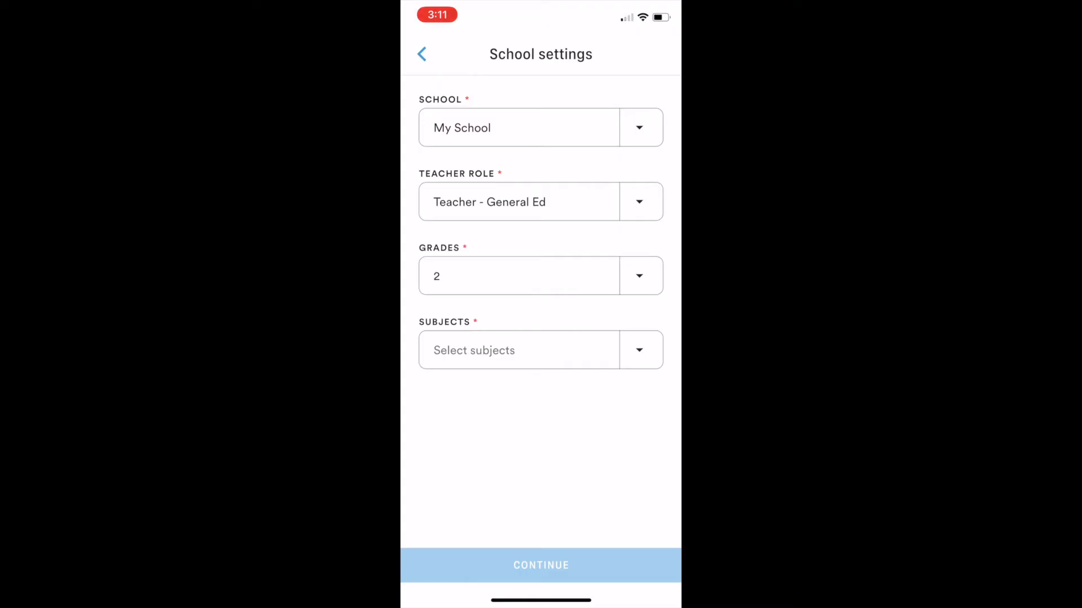
# Continue past School settings to the home screen and go to Classes to start a new class
pyautogui.click(540, 565)
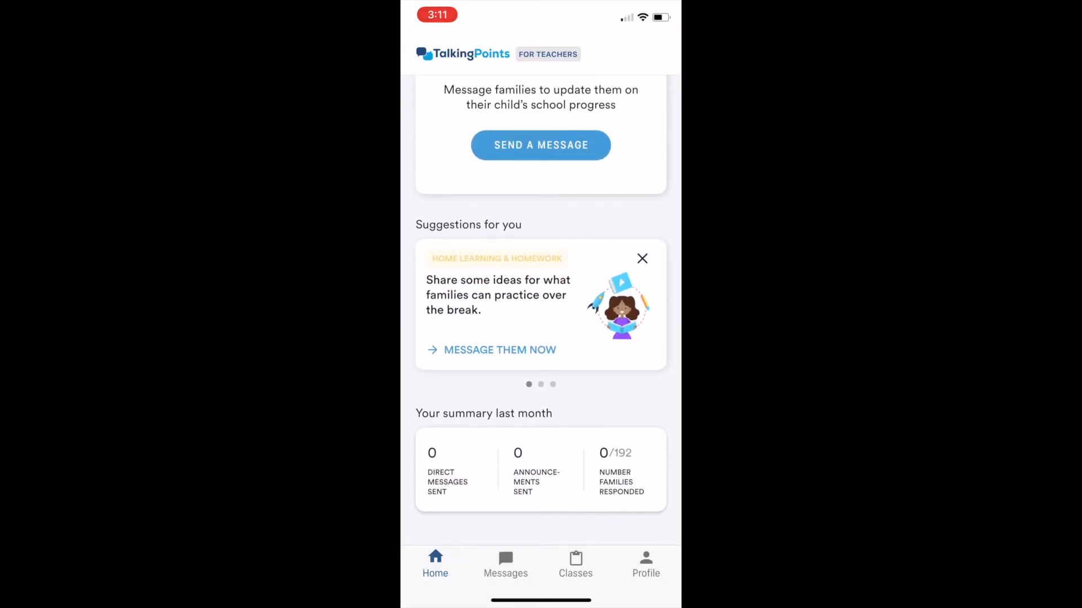
pyautogui.scroll(-3)
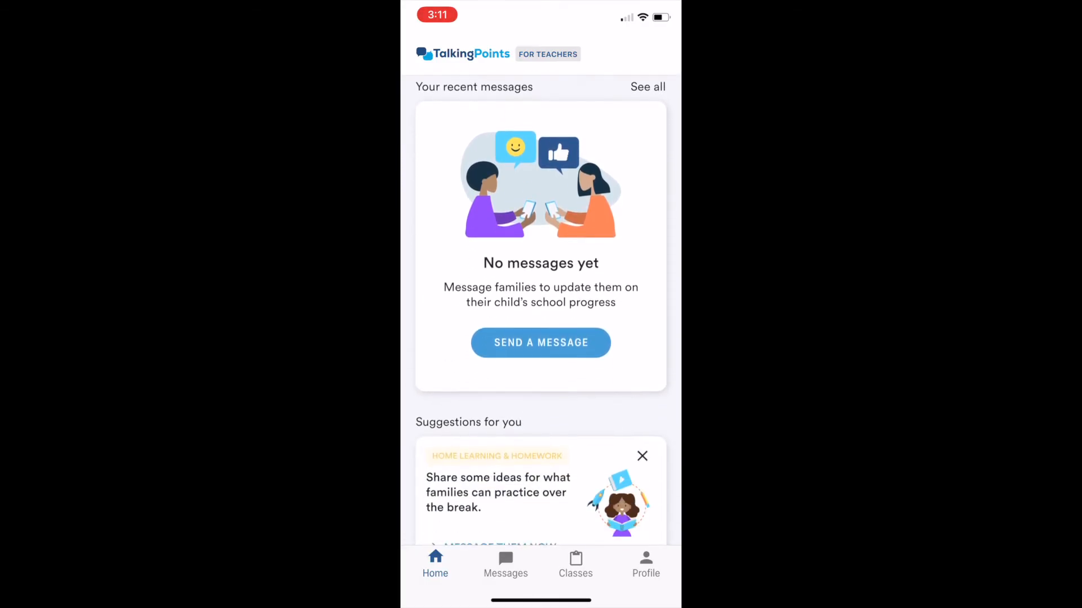
pyautogui.click(645, 563)
pyautogui.write('Other C')
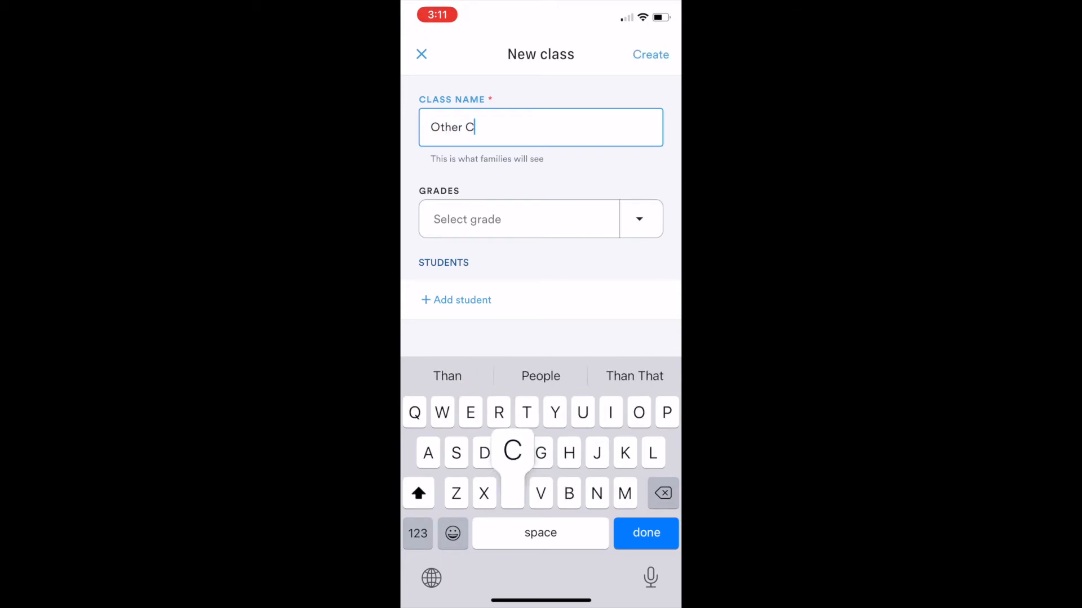
# Set the class grade to 4, browse Invite by Code and its SMS codes, then return to the form
pyautogui.click(519, 219)
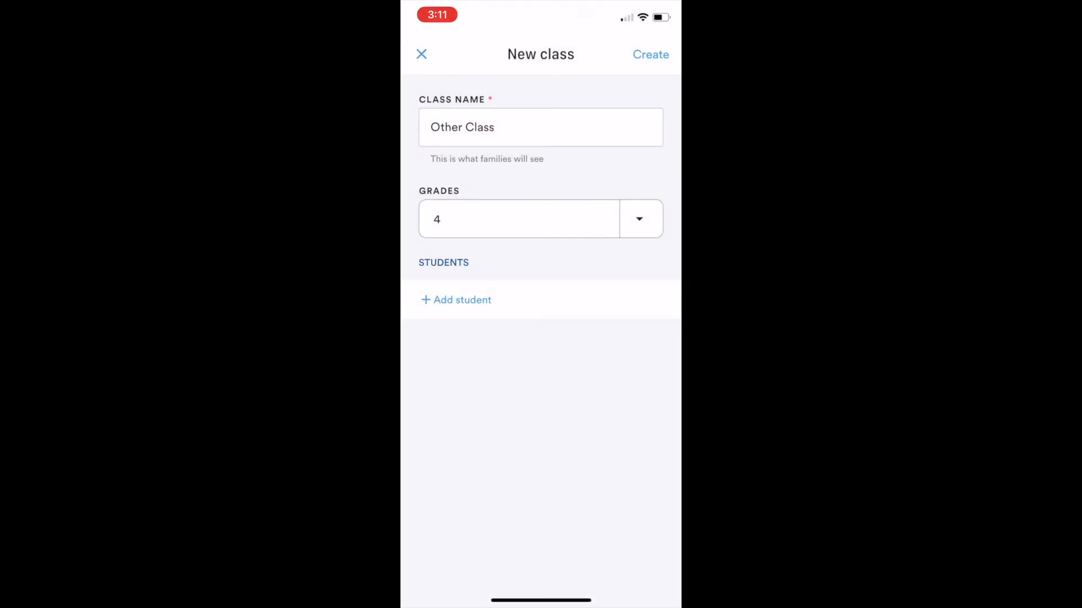
pyautogui.click(462, 300)
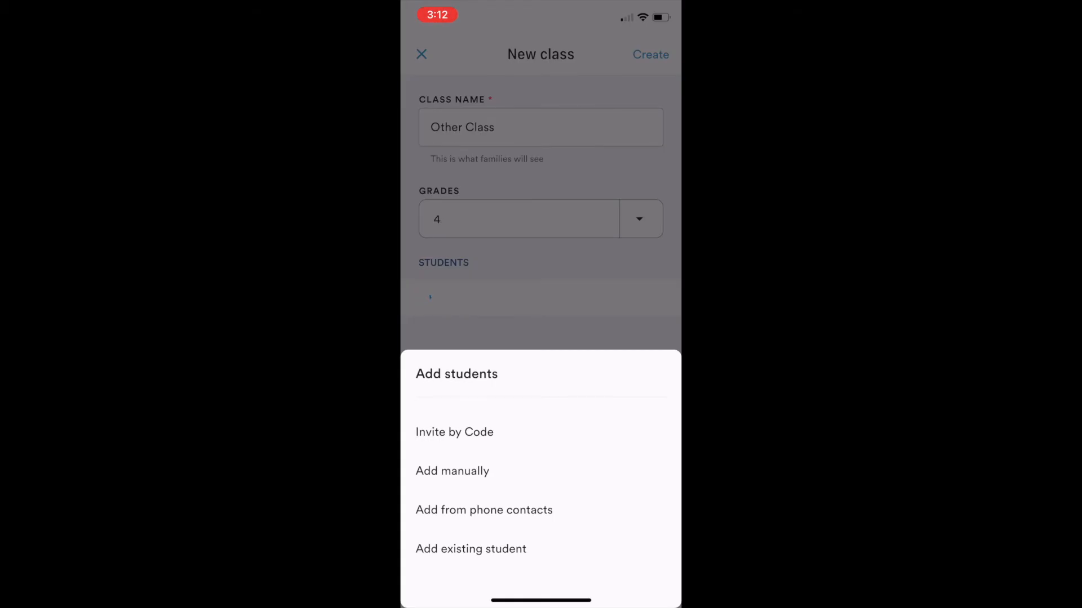
pyautogui.click(454, 432)
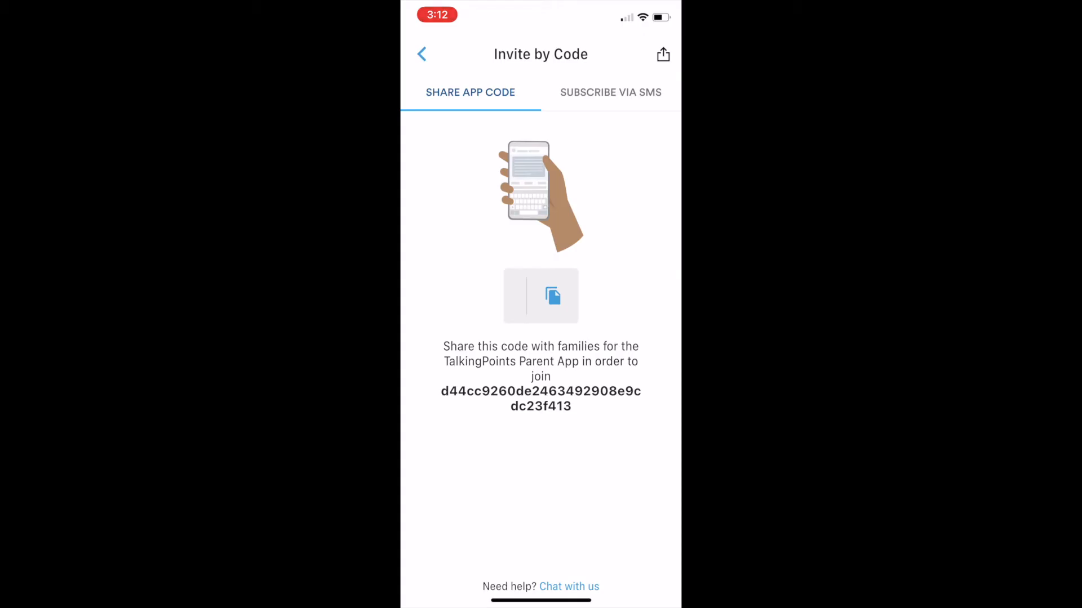
pyautogui.click(610, 91)
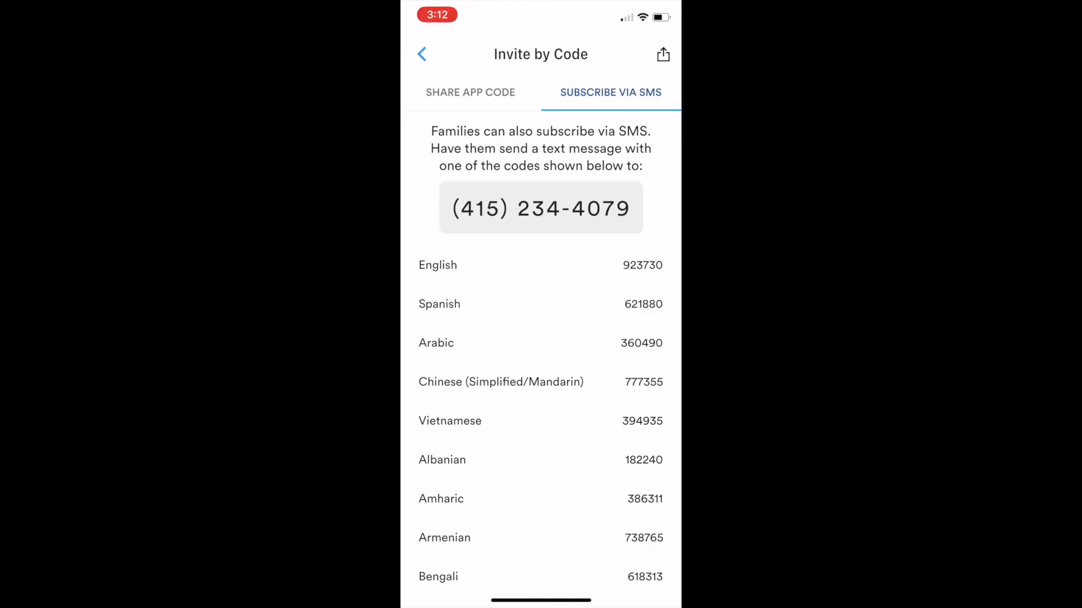
pyautogui.scroll(-3)
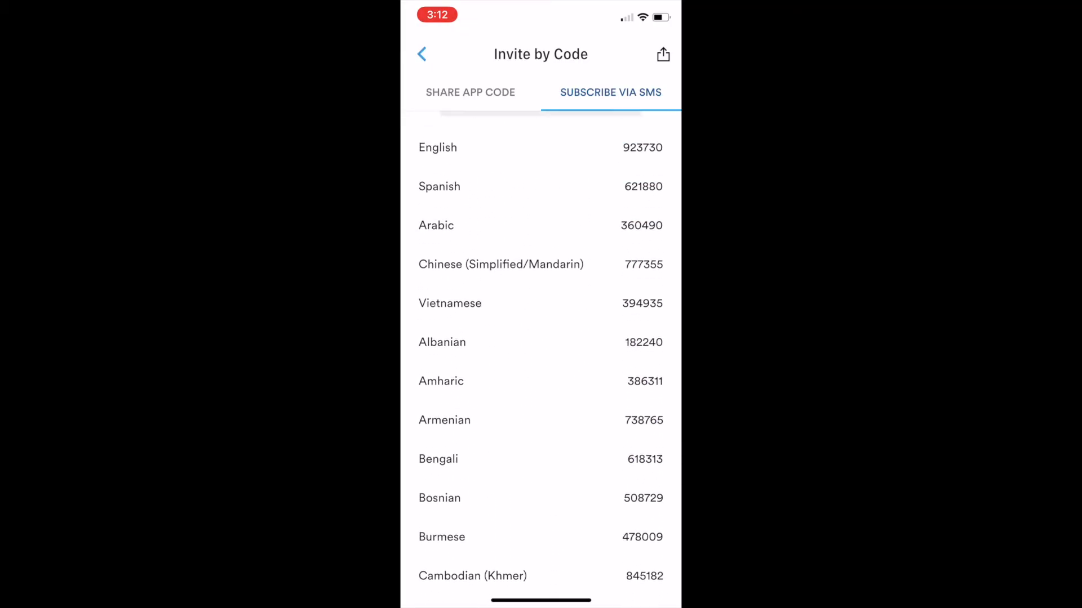
pyautogui.click(470, 91)
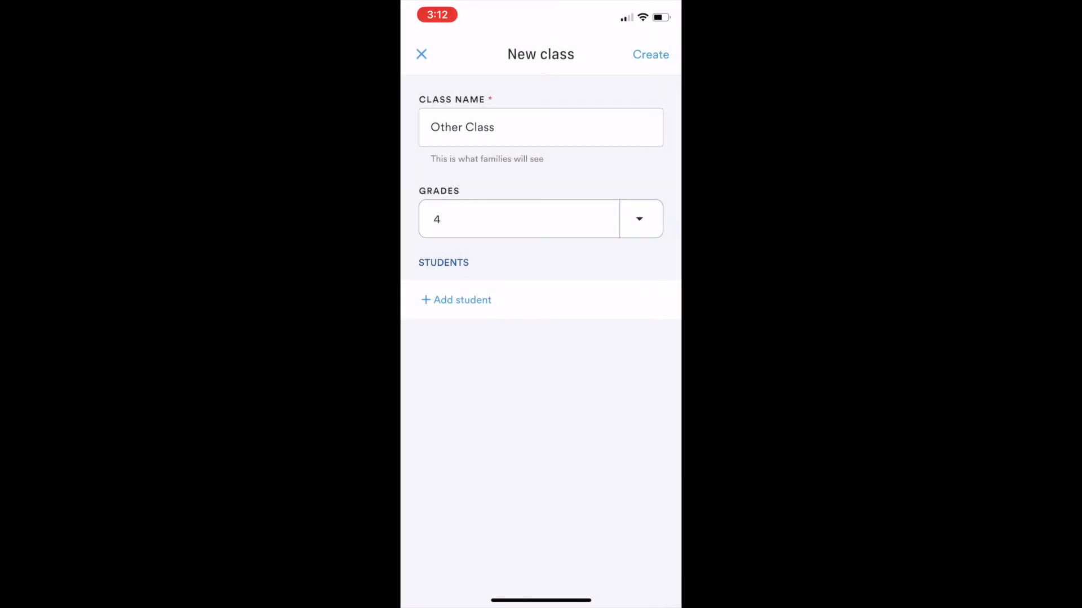
# Start a manual student entry named Rachel Green
pyautogui.click(455, 300)
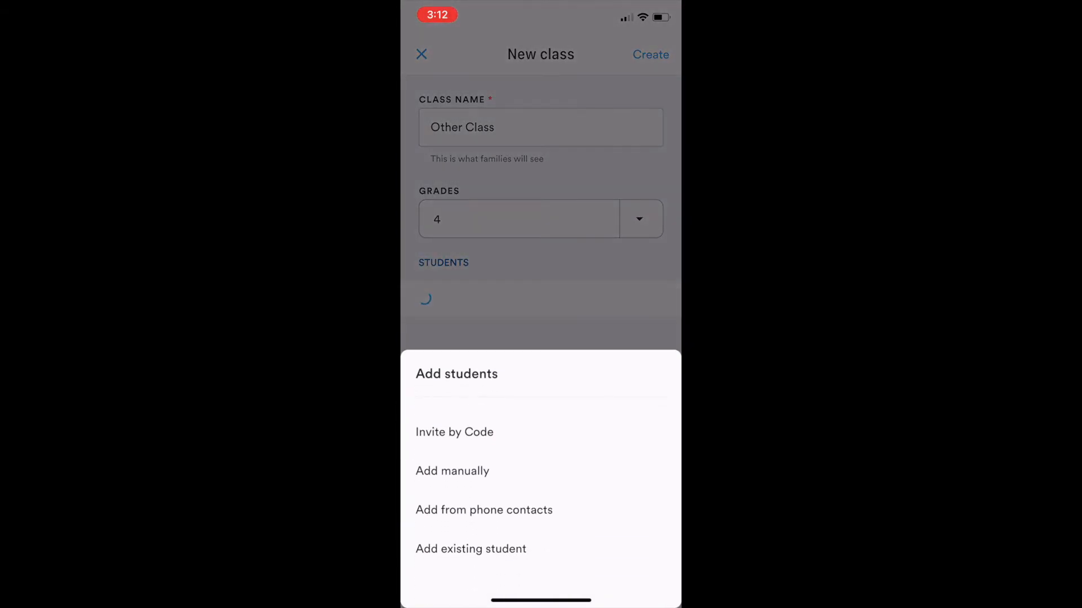
pyautogui.click(452, 471)
pyautogui.write('Rach')
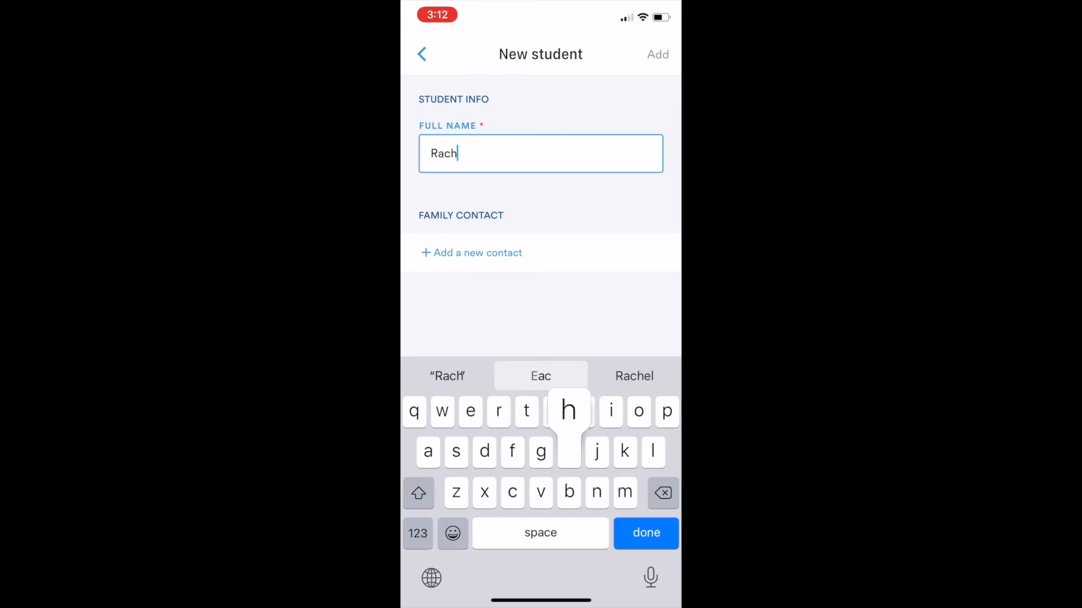
pyautogui.click(634, 376)
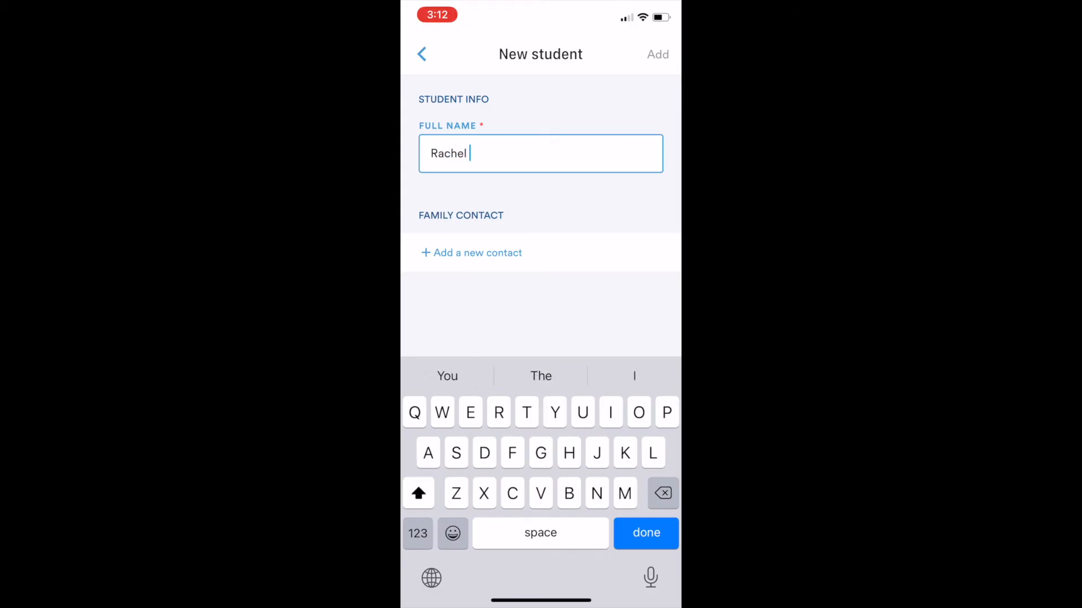
pyautogui.write('Green')
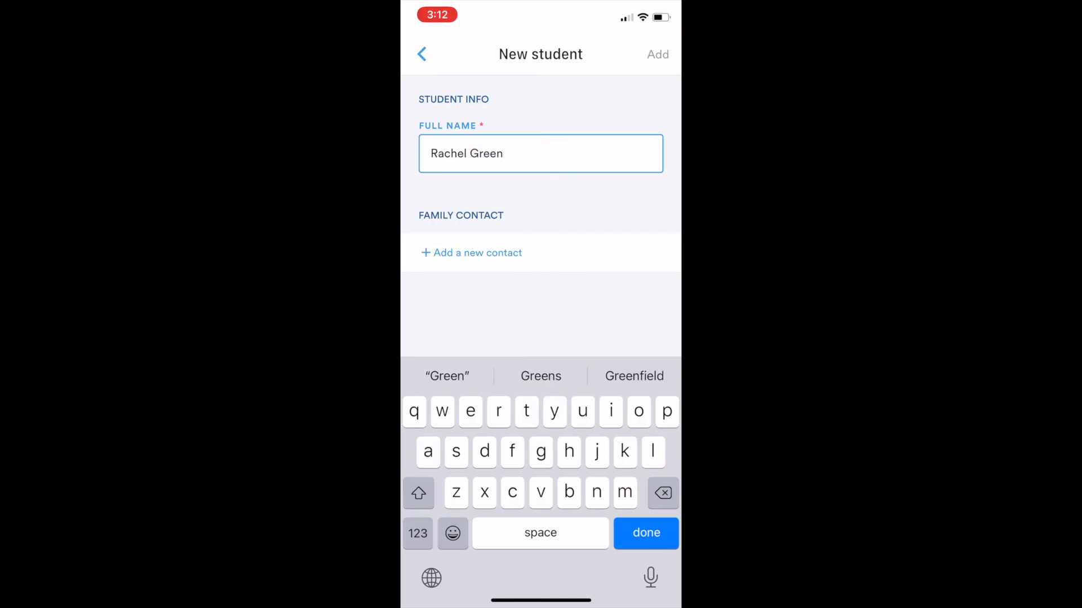
# Add a family contact with phone number and relationship for Rachel, then finish adding her
pyautogui.click(476, 253)
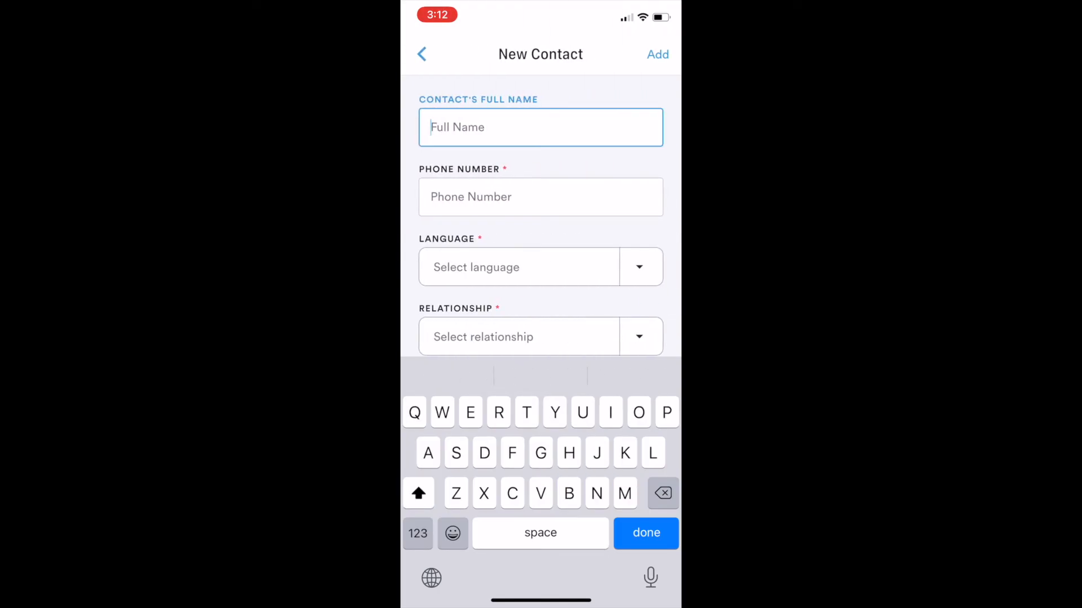
pyautogui.click(540, 196)
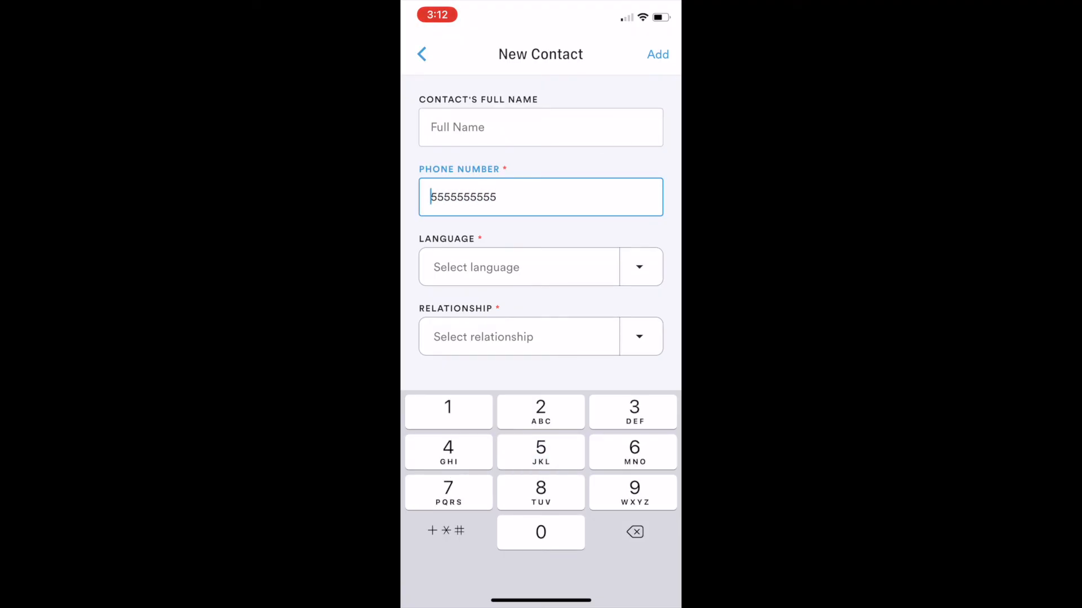
pyautogui.click(519, 337)
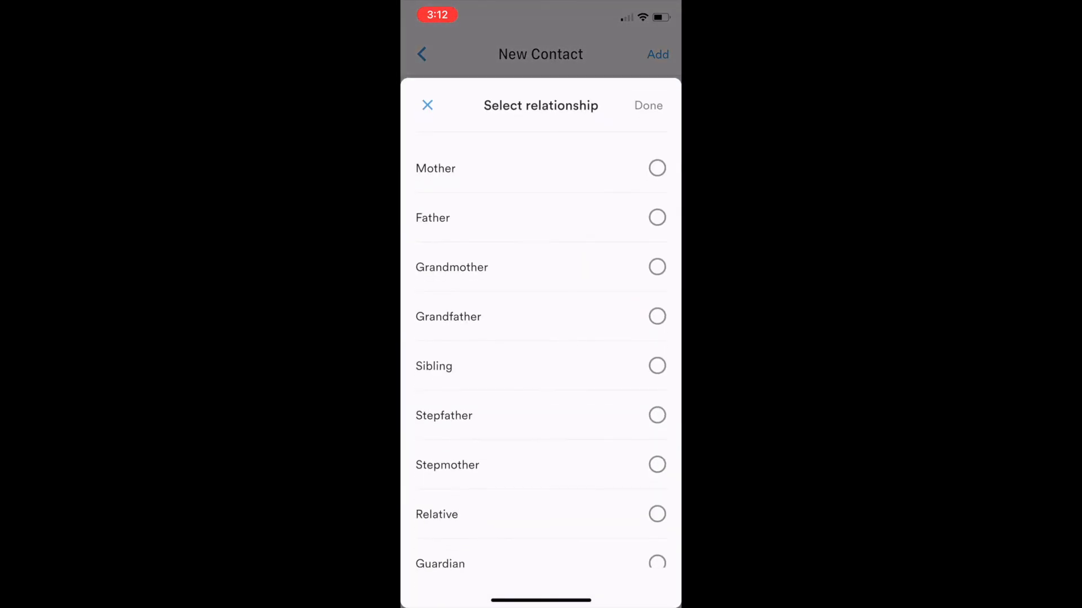
pyautogui.click(647, 105)
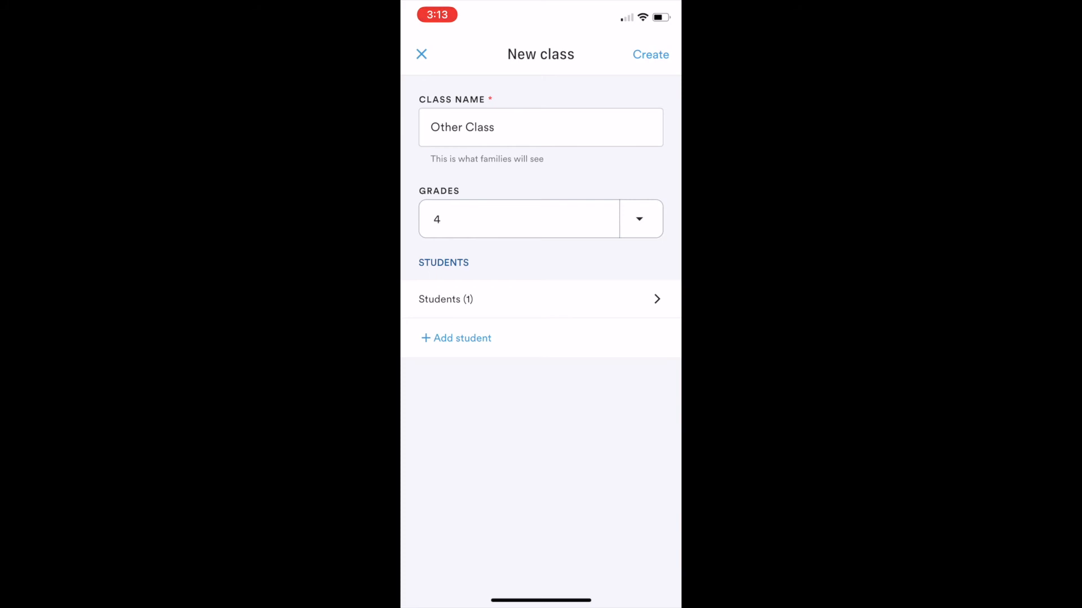
pyautogui.click(455, 338)
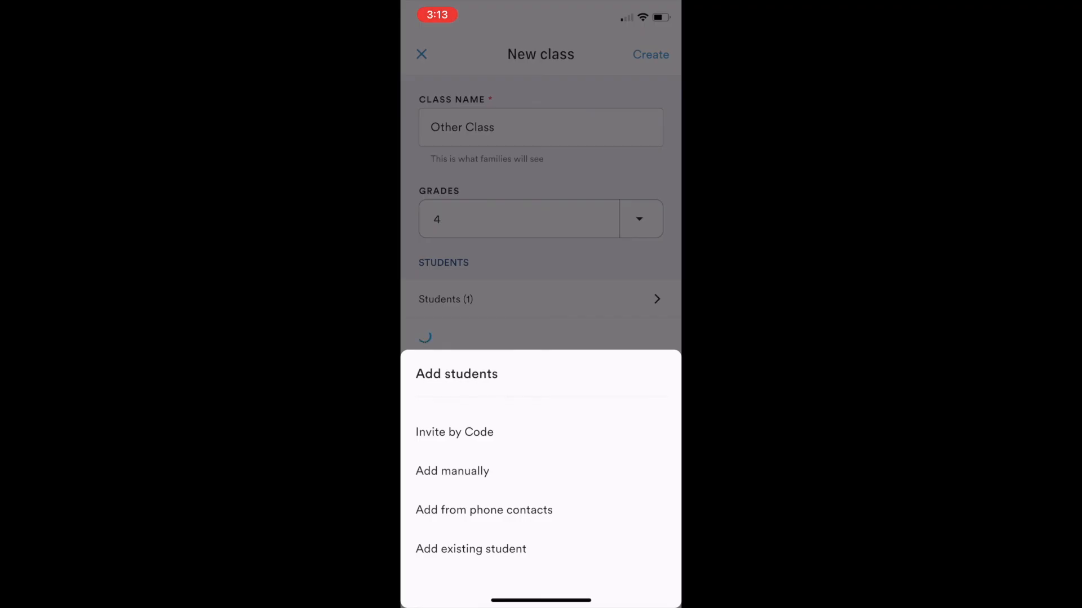
pyautogui.click(471, 549)
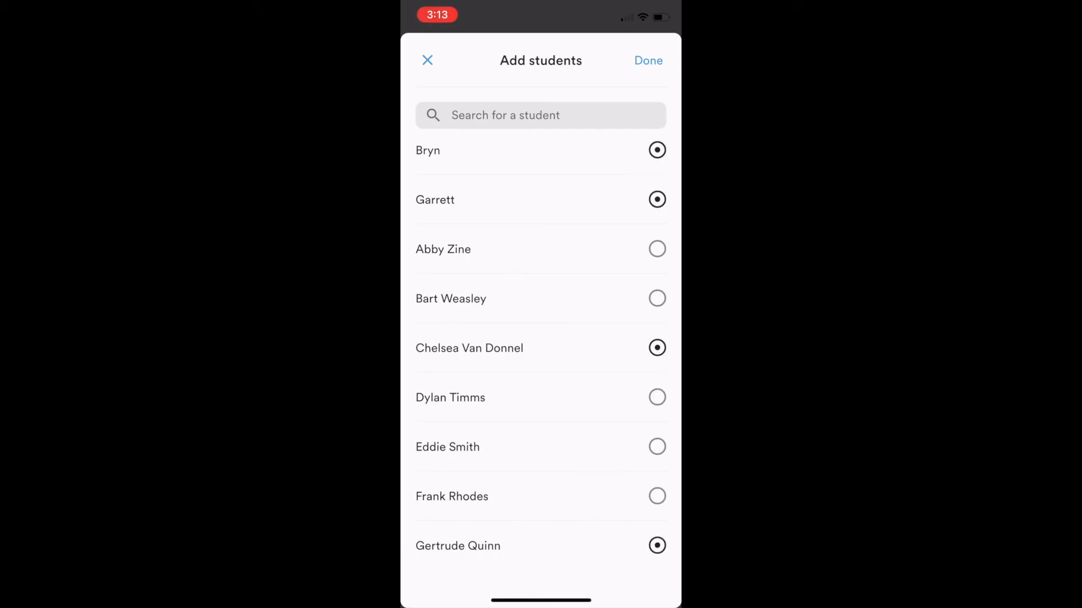
pyautogui.click(648, 60)
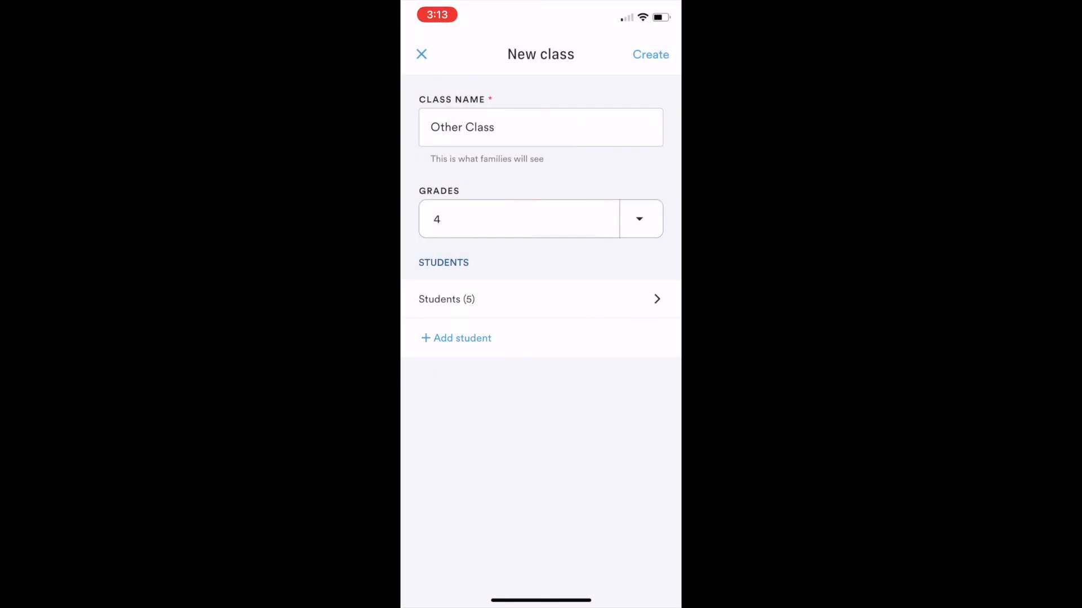
pyautogui.click(446, 299)
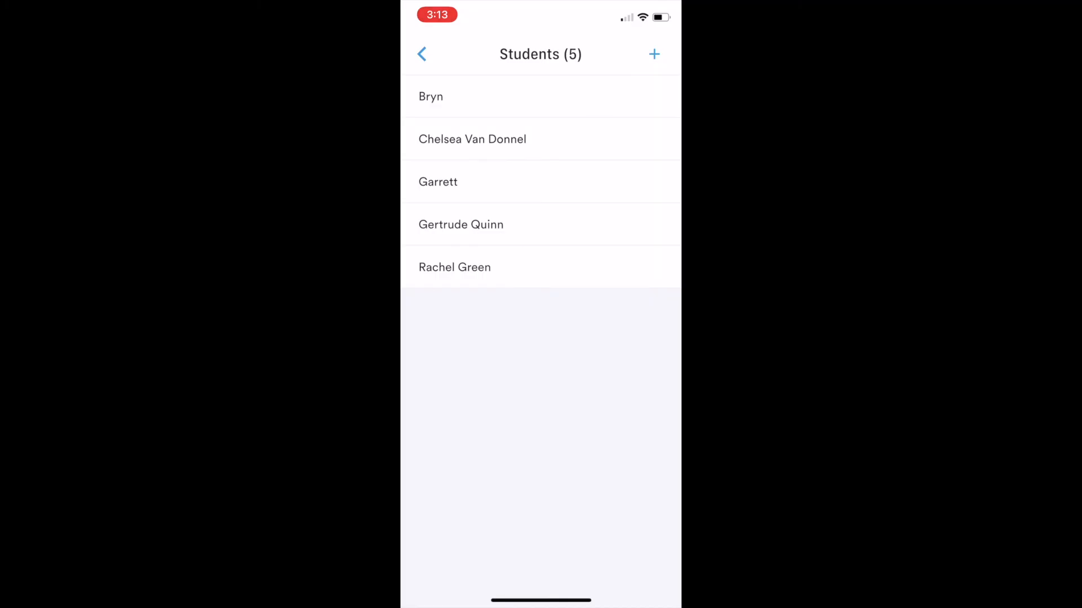
pyautogui.click(421, 55)
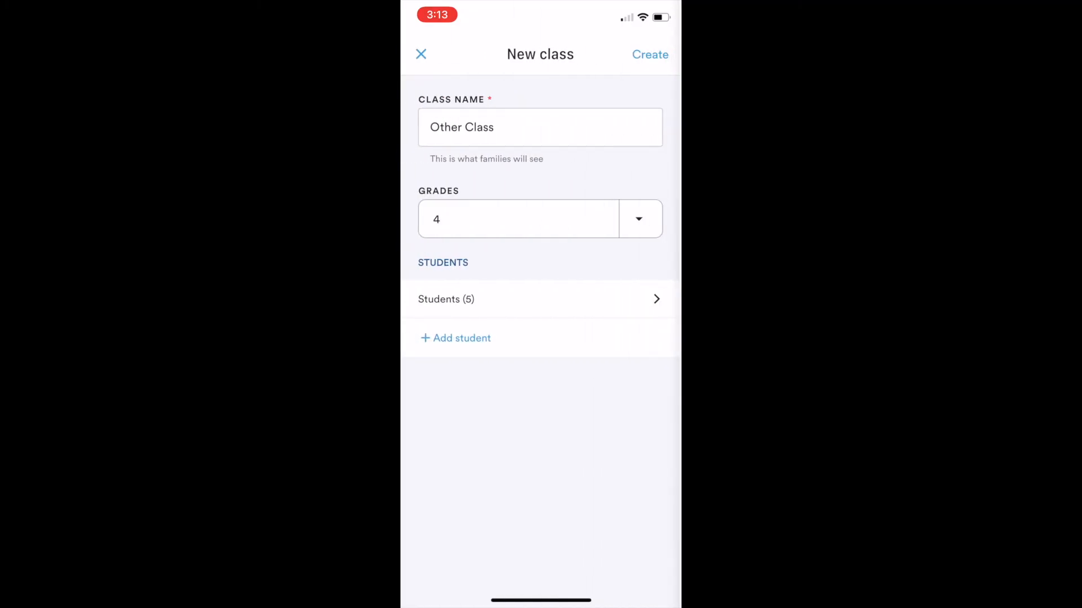